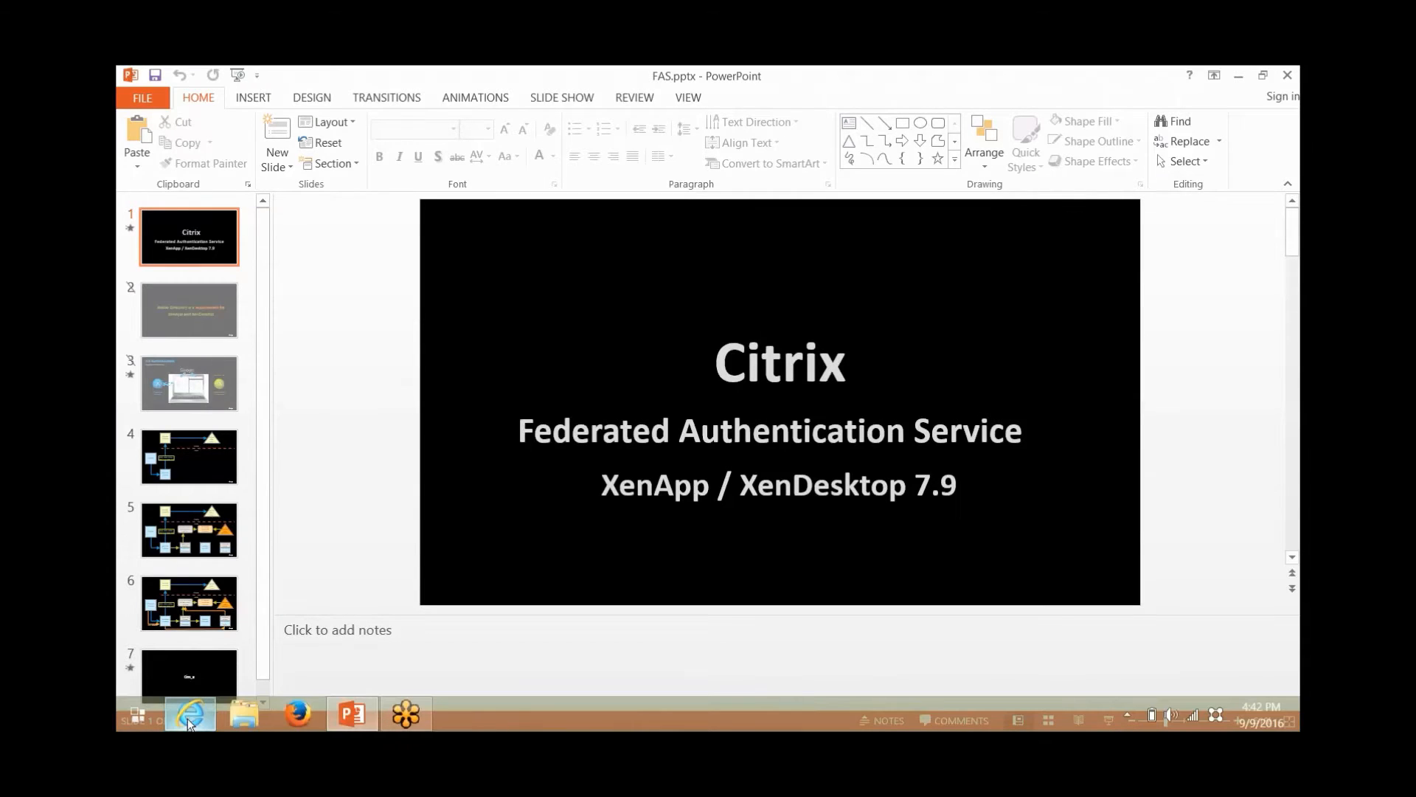
pyautogui.moveTo(189, 714)
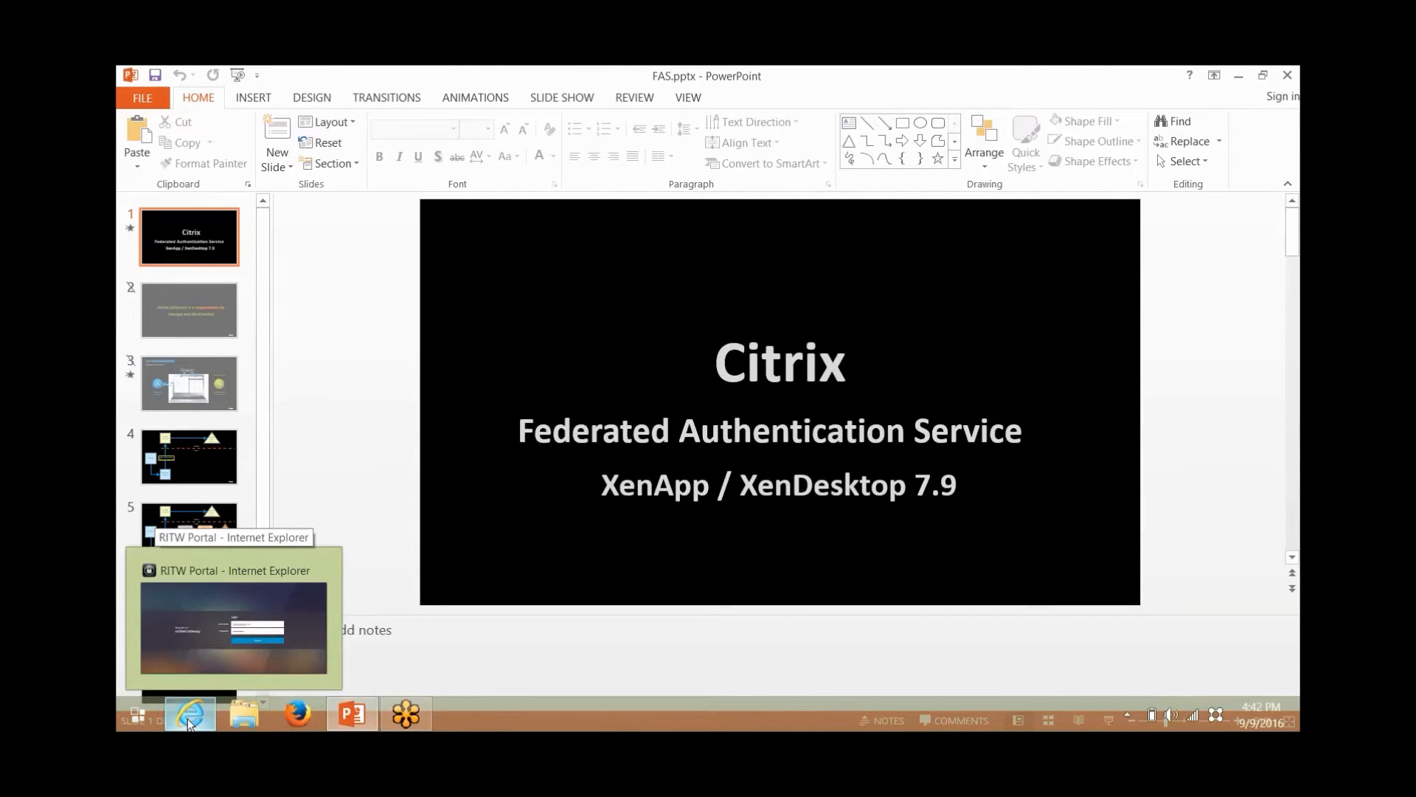
# Step: Log on to the NetScaler gateway with the Gmail user name and password
pyautogui.click(190, 714)
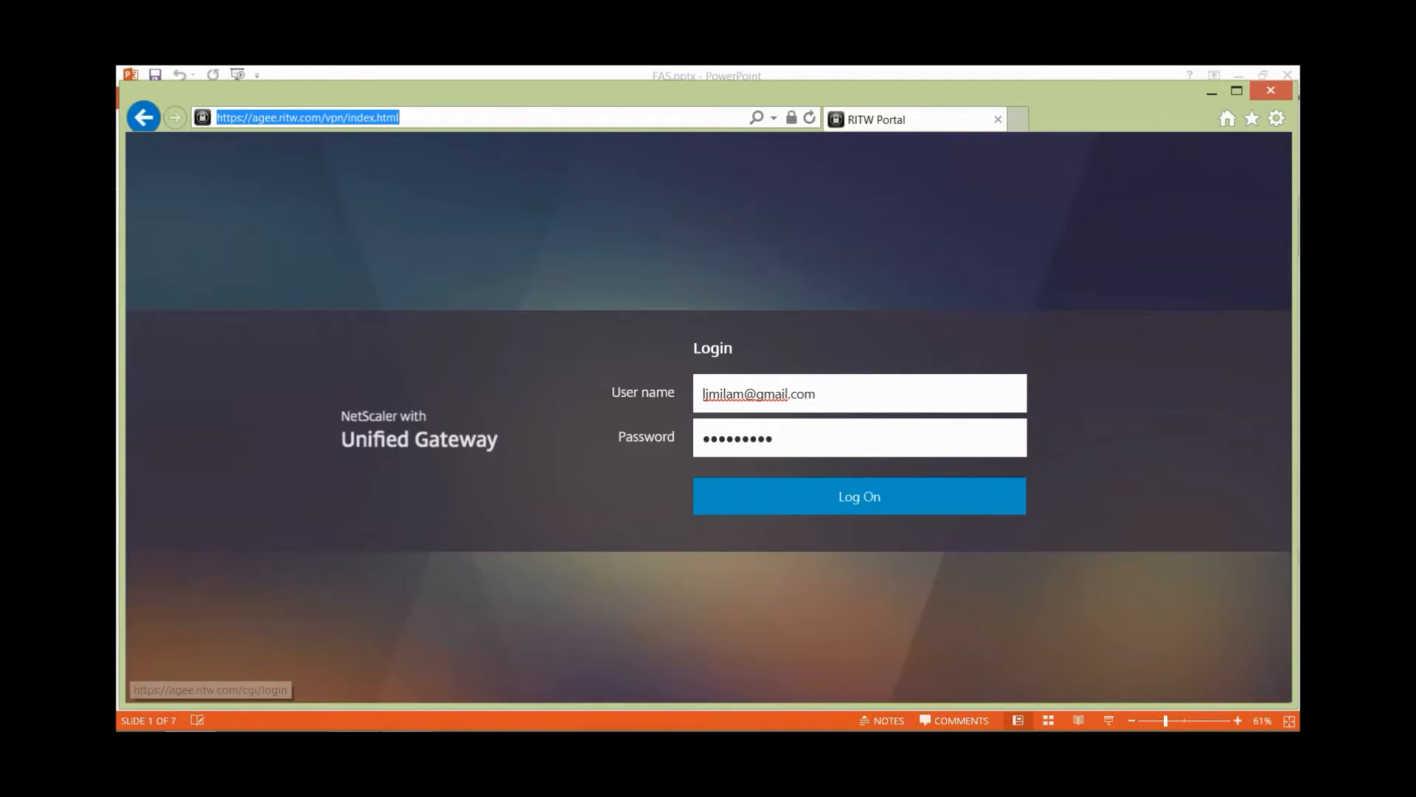
pyautogui.click(858, 496)
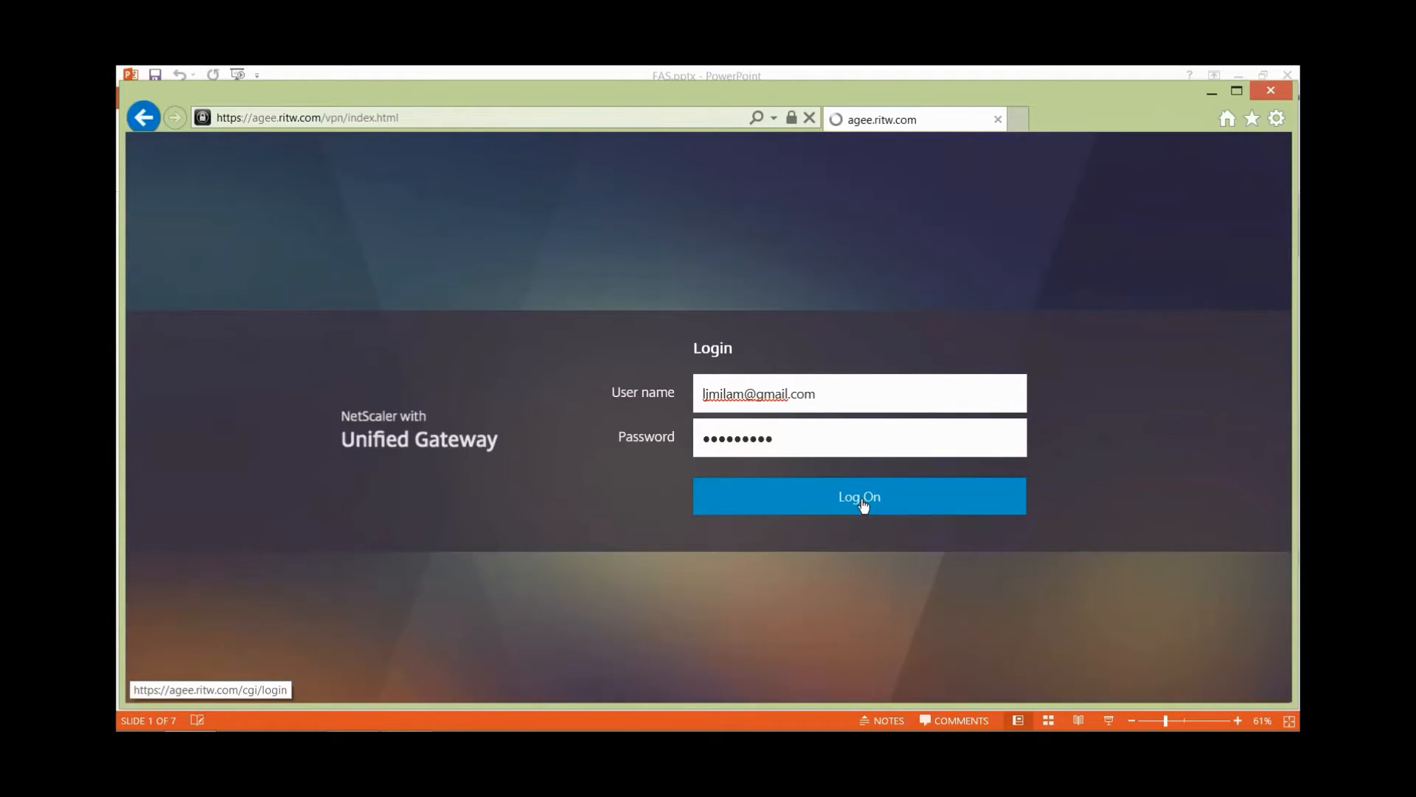
# Step: Launch the Developer Desktop from the StoreFront favorites
pyautogui.click(859, 496)
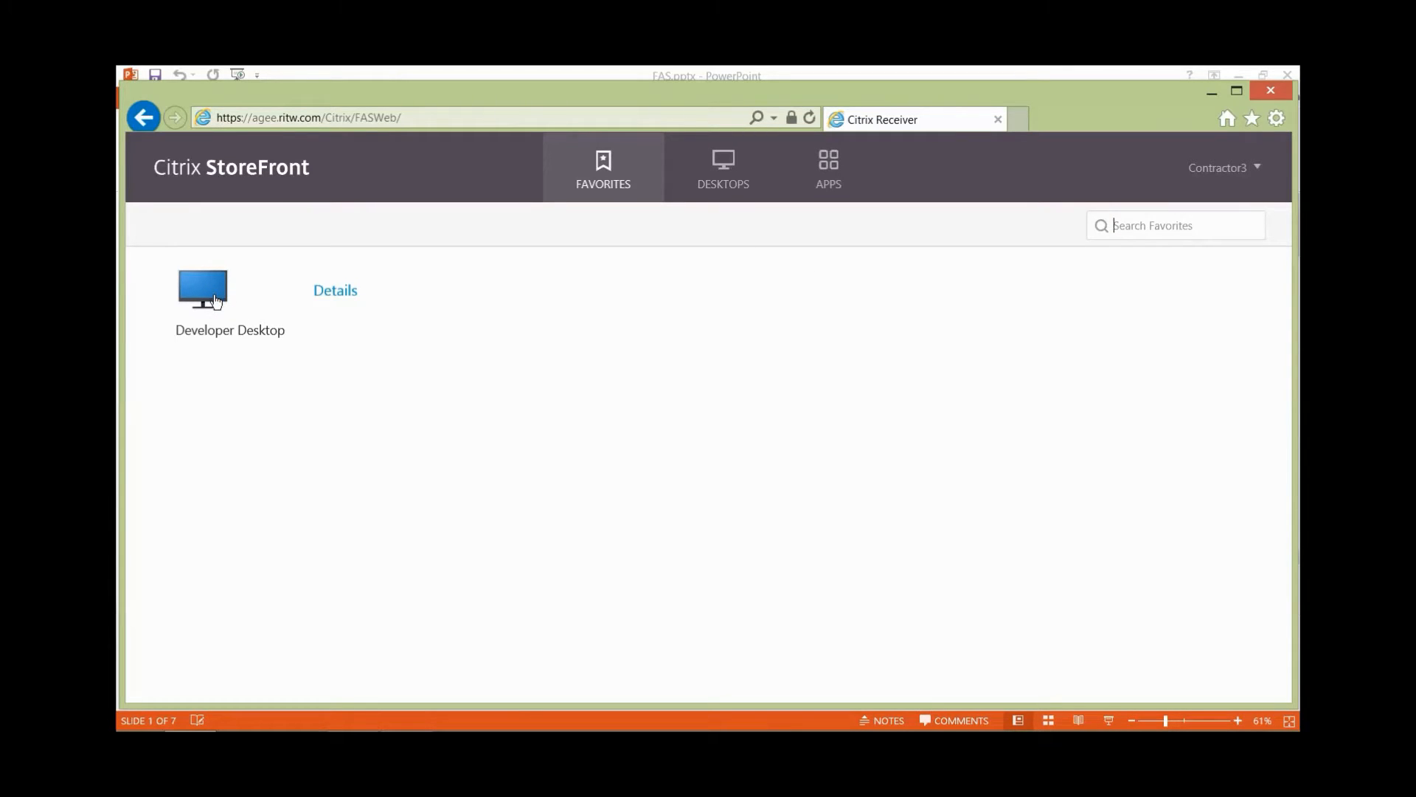
pyautogui.moveTo(1119, 247)
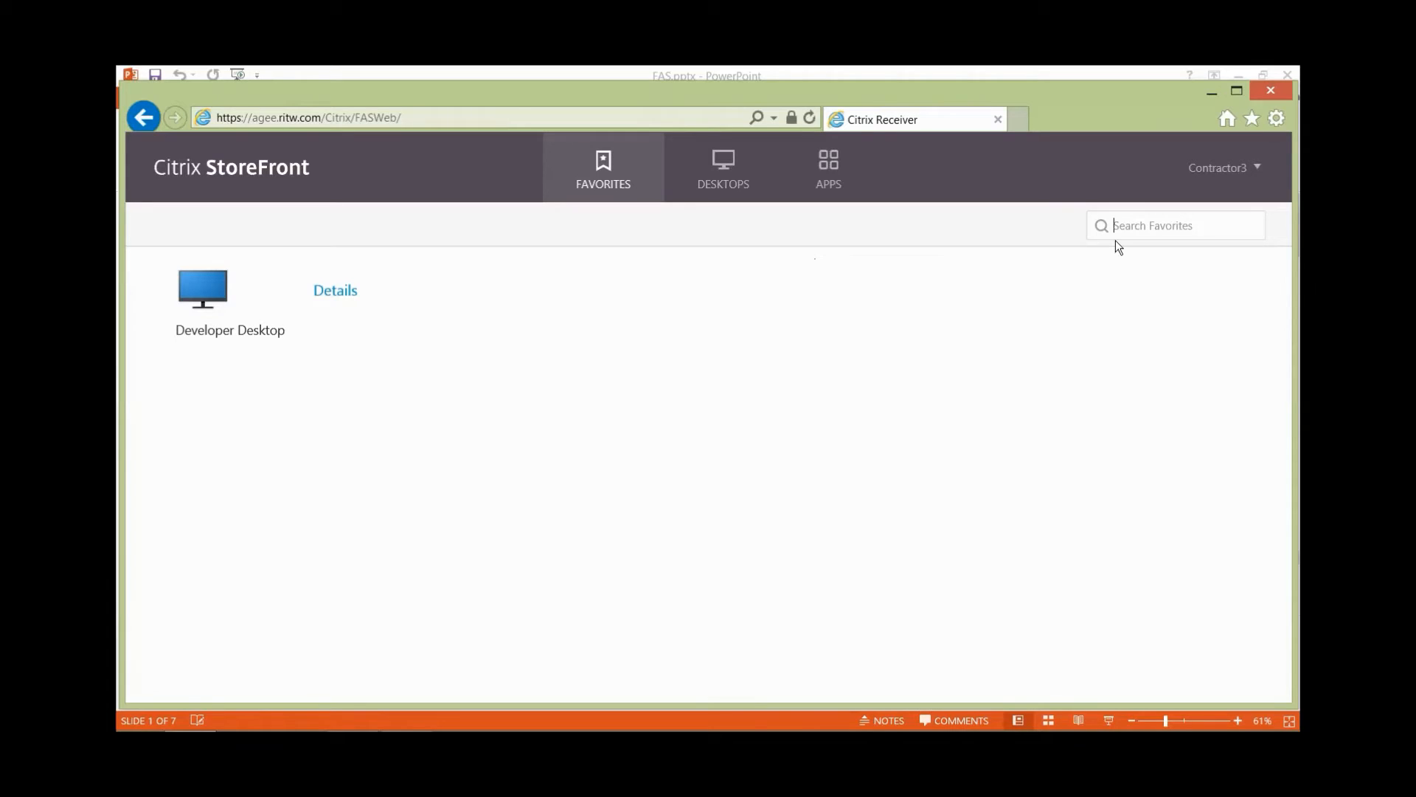
pyautogui.moveTo(1229, 174)
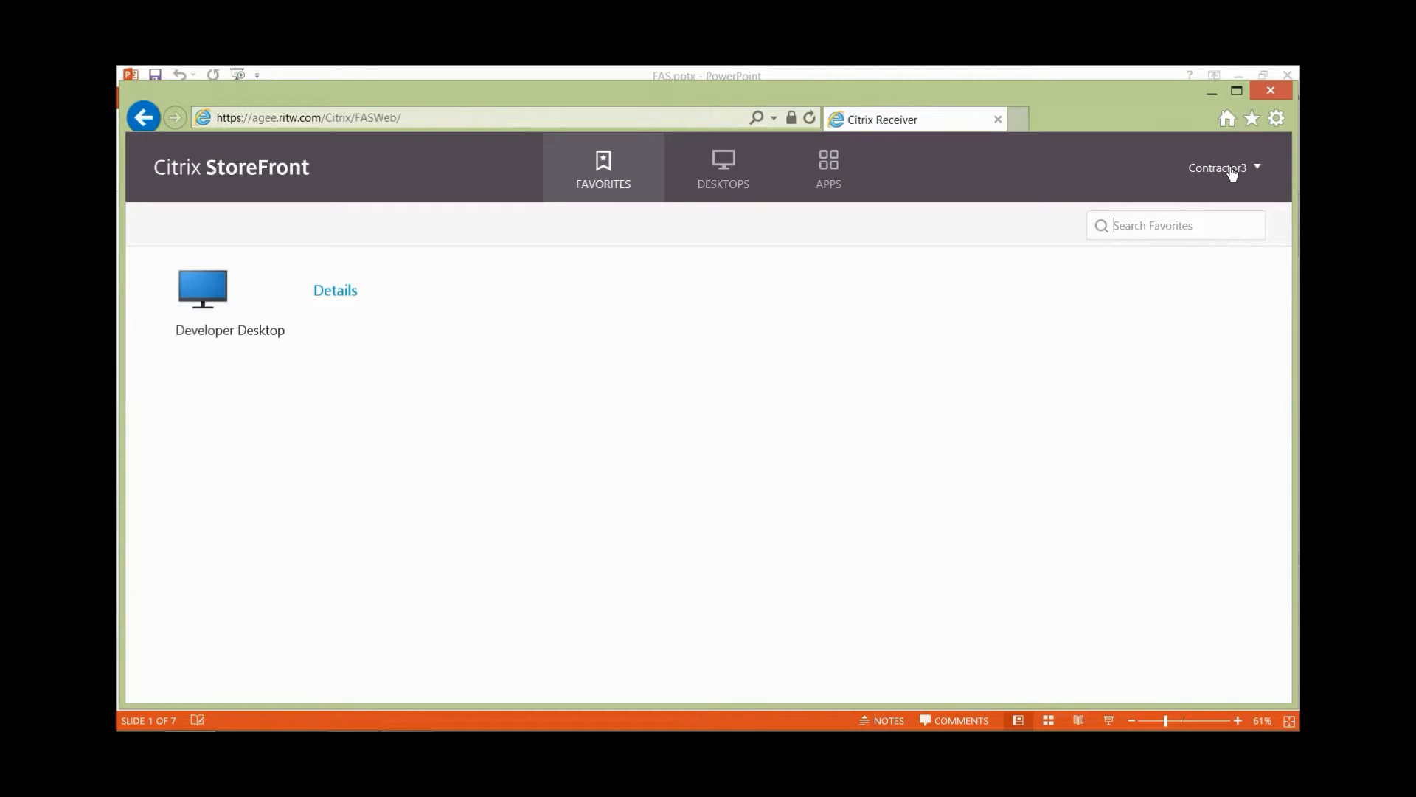
pyautogui.moveTo(1214, 187)
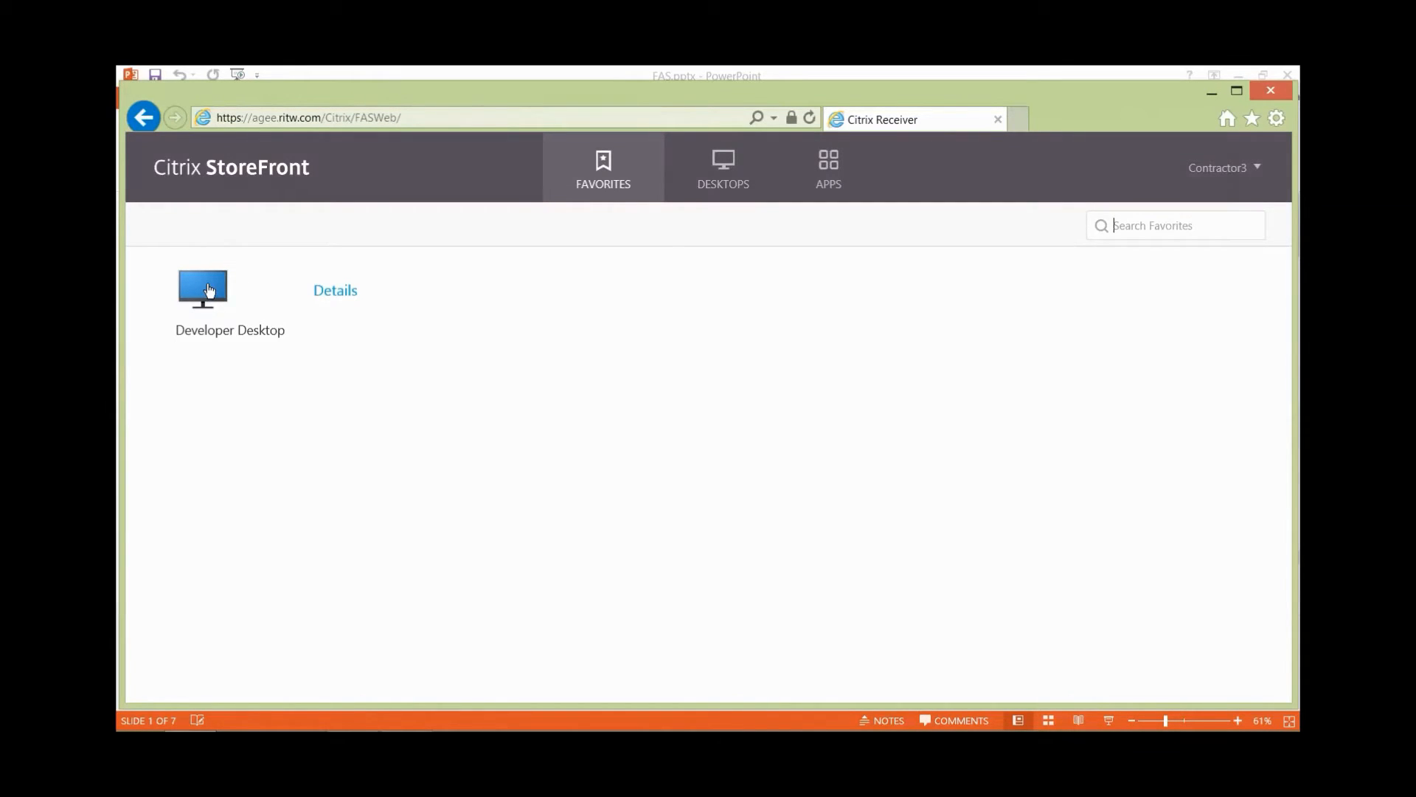
pyautogui.click(202, 290)
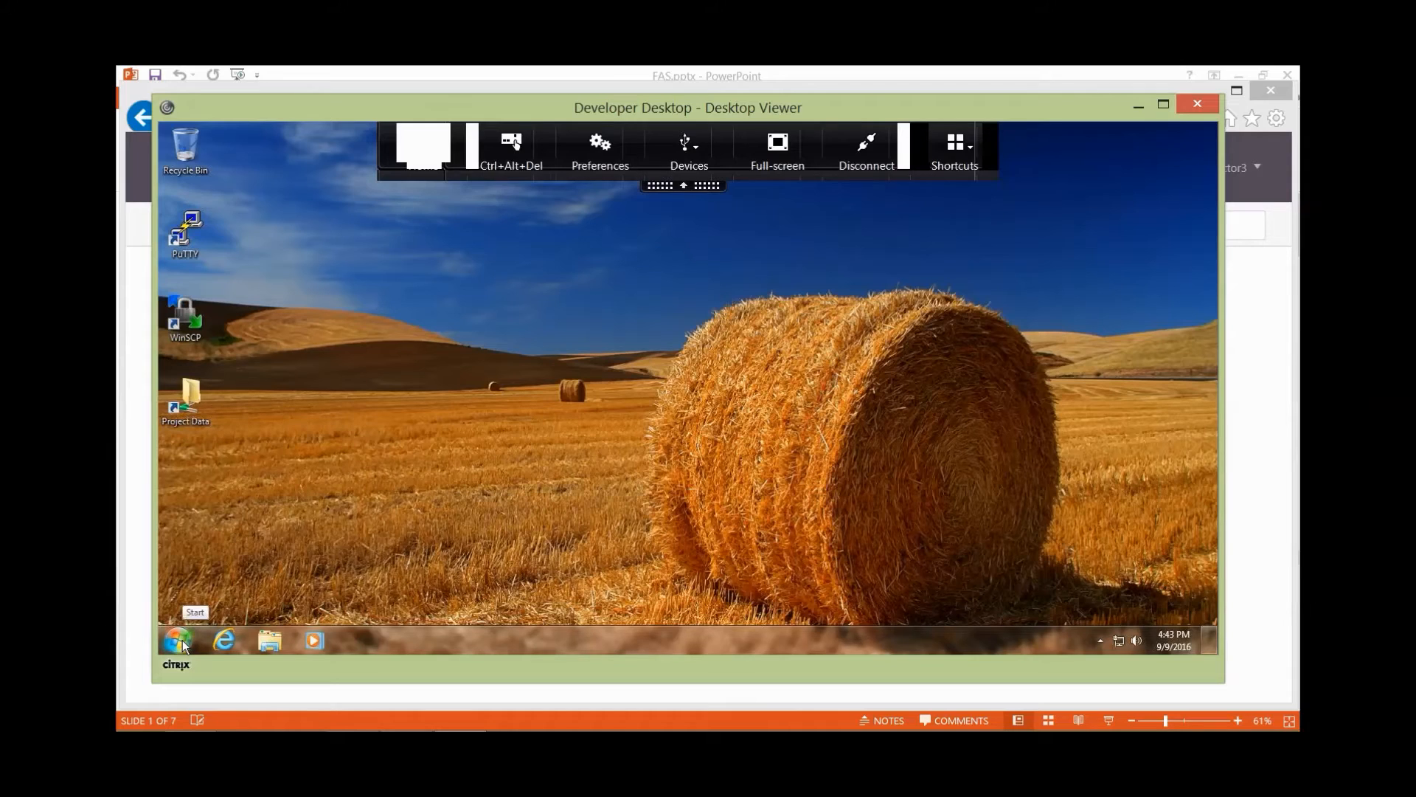
# Step: Show the Start menu inside the connected Developer Desktop session
pyautogui.click(178, 638)
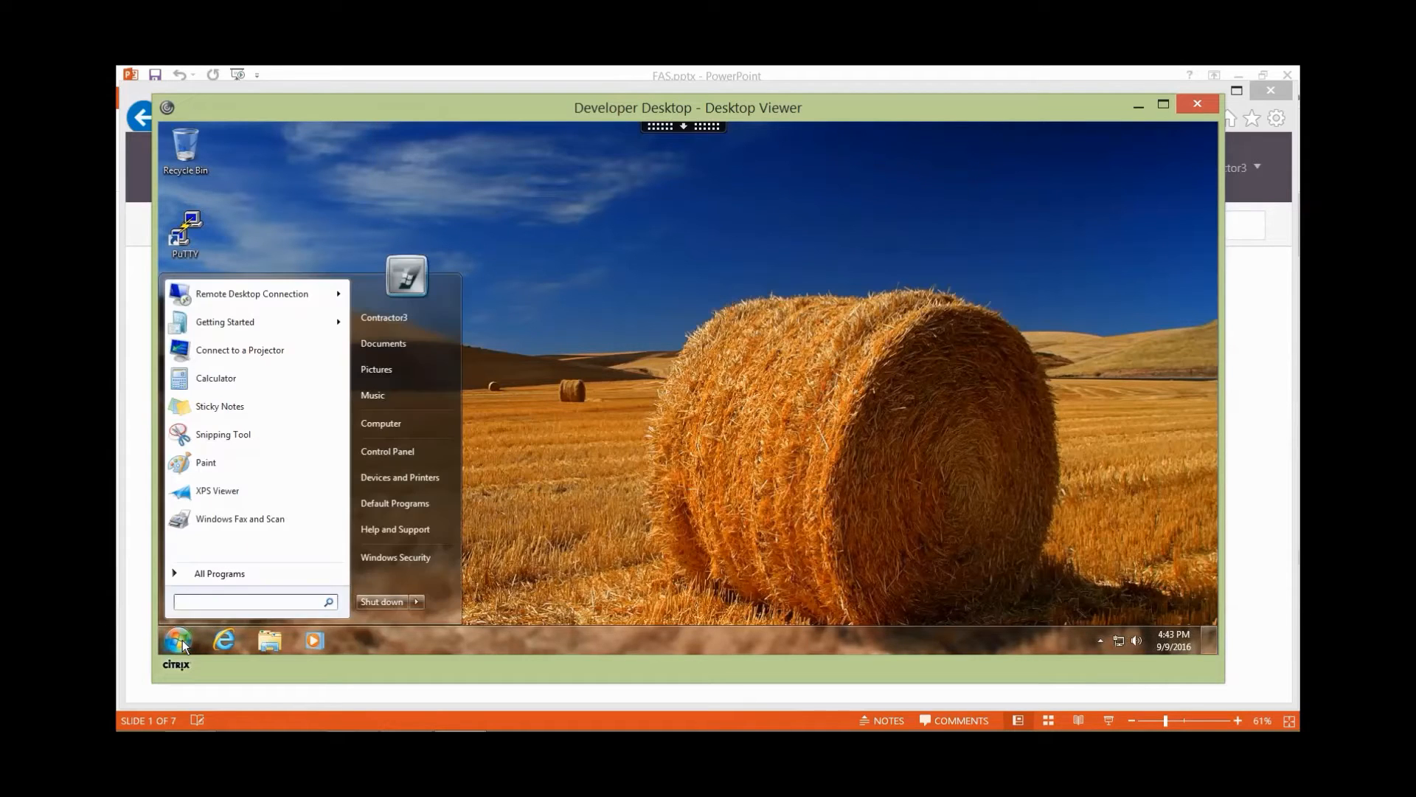
pyautogui.moveTo(427, 321)
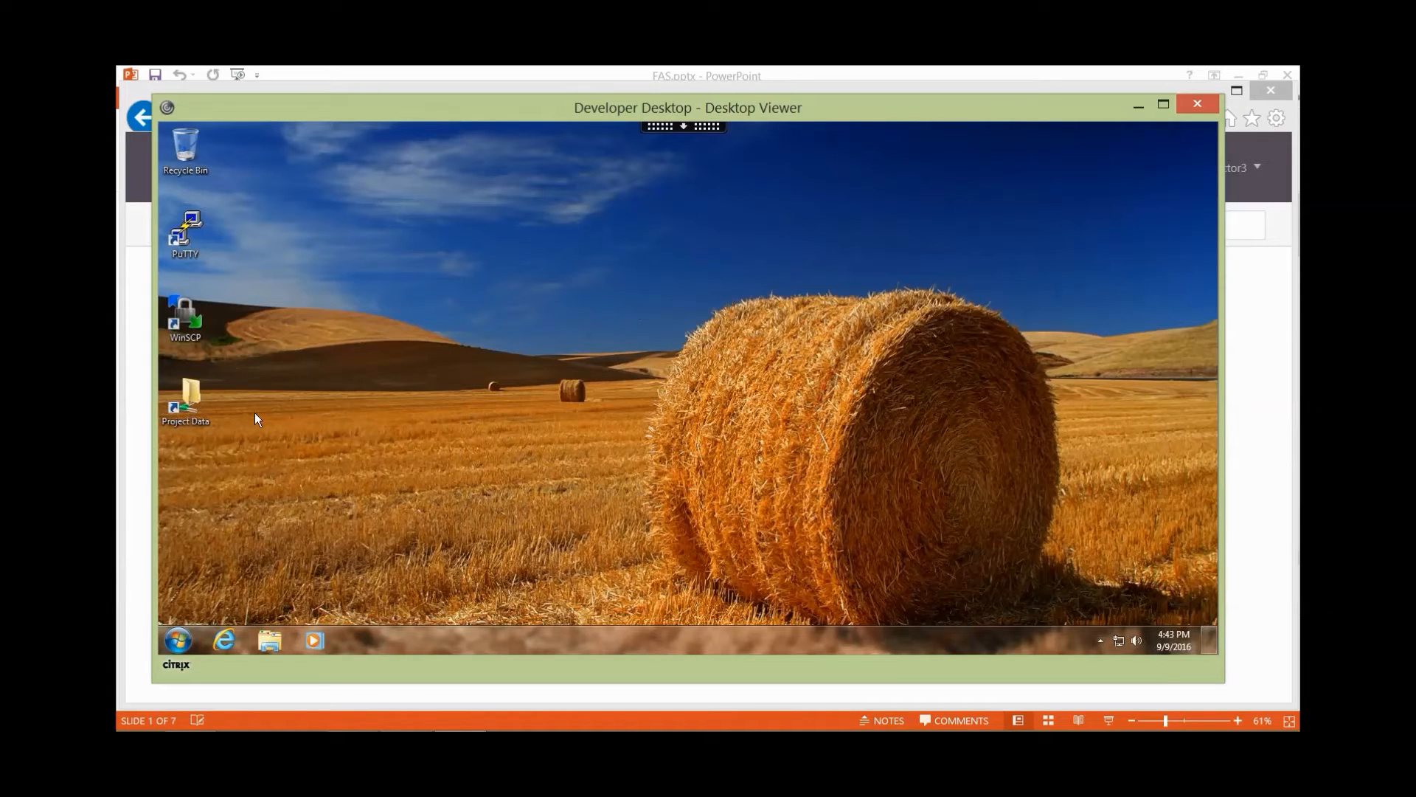
pyautogui.moveTo(186, 397)
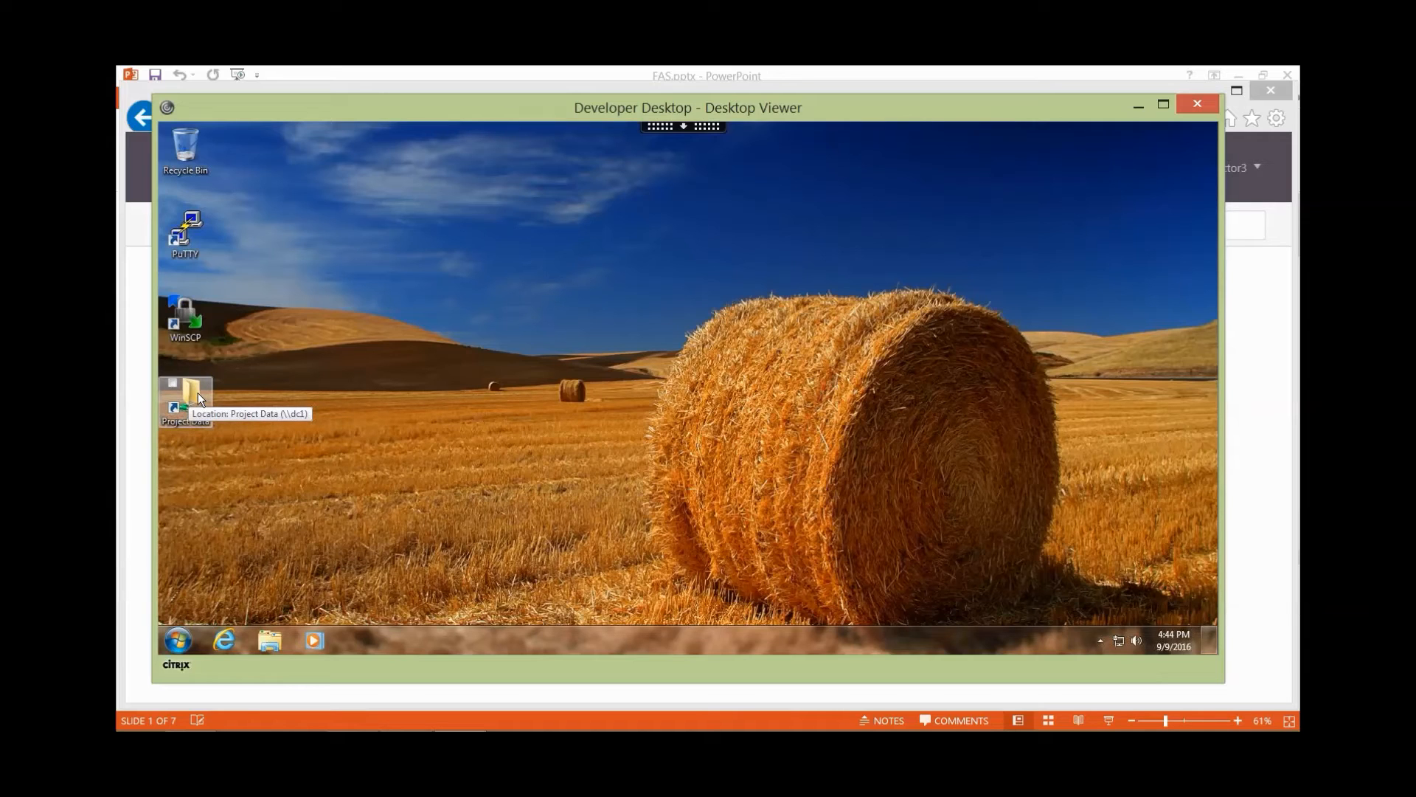
# Step: Browse the Project Data share on dc1 into the Project Mobile folder
pyautogui.doubleClick(186, 396)
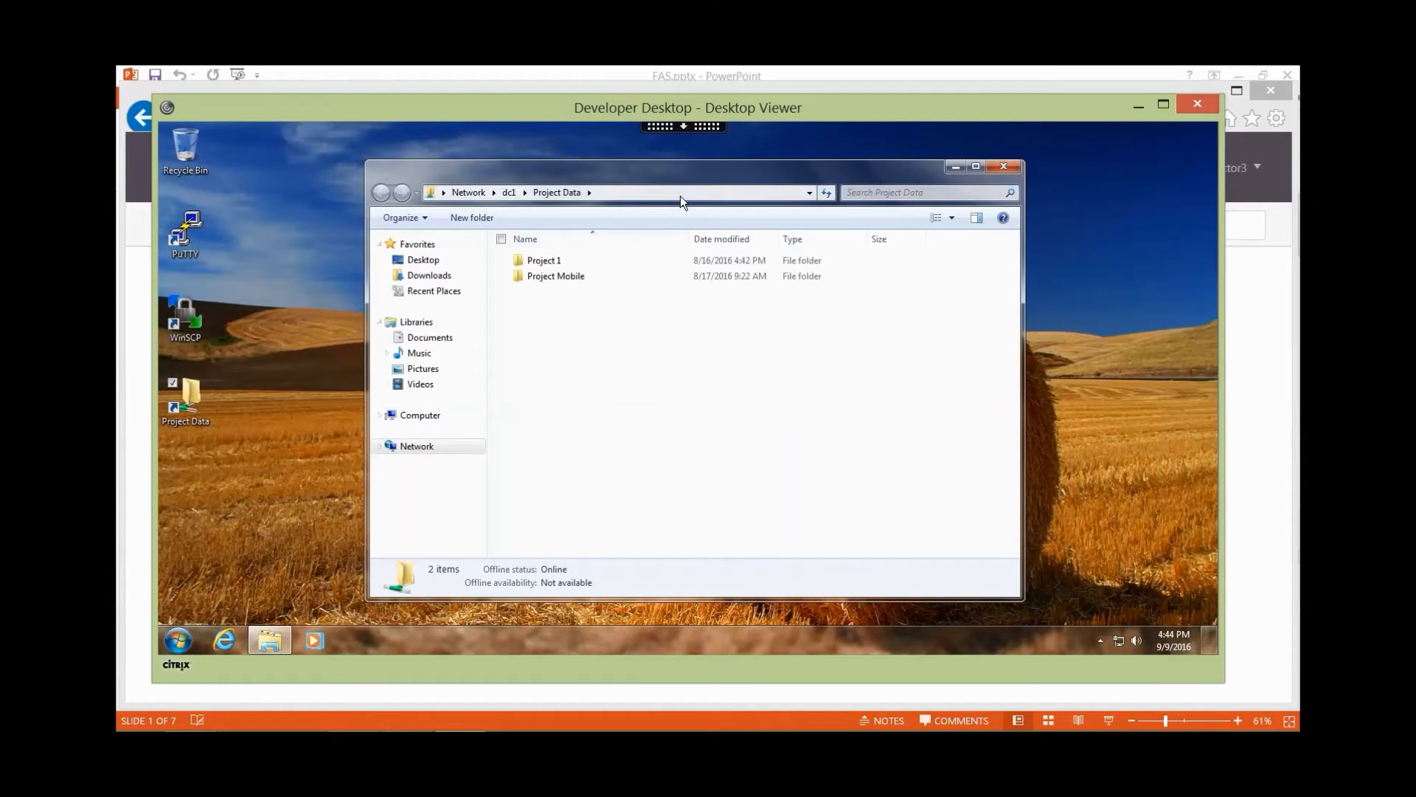
pyautogui.click(633, 192)
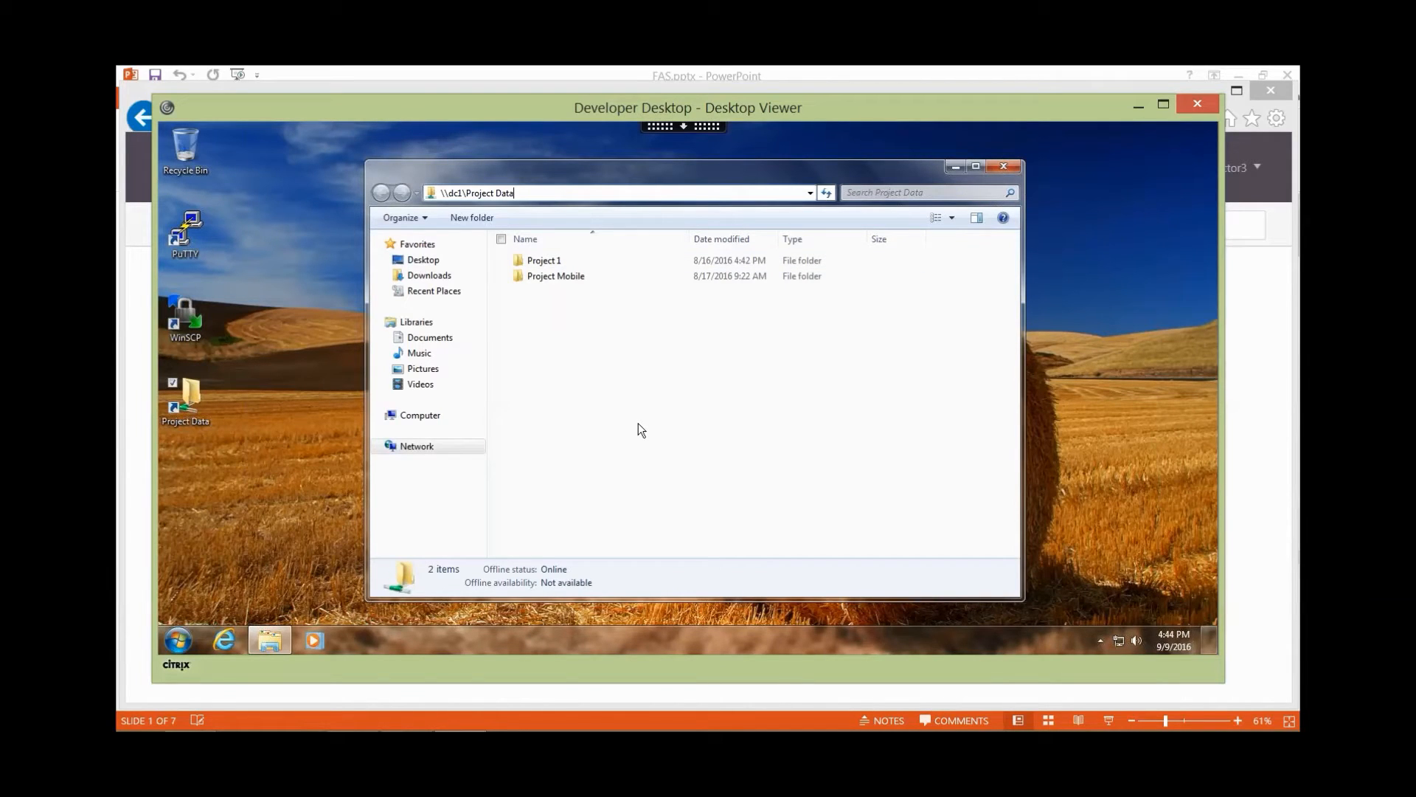
pyautogui.doubleClick(556, 276)
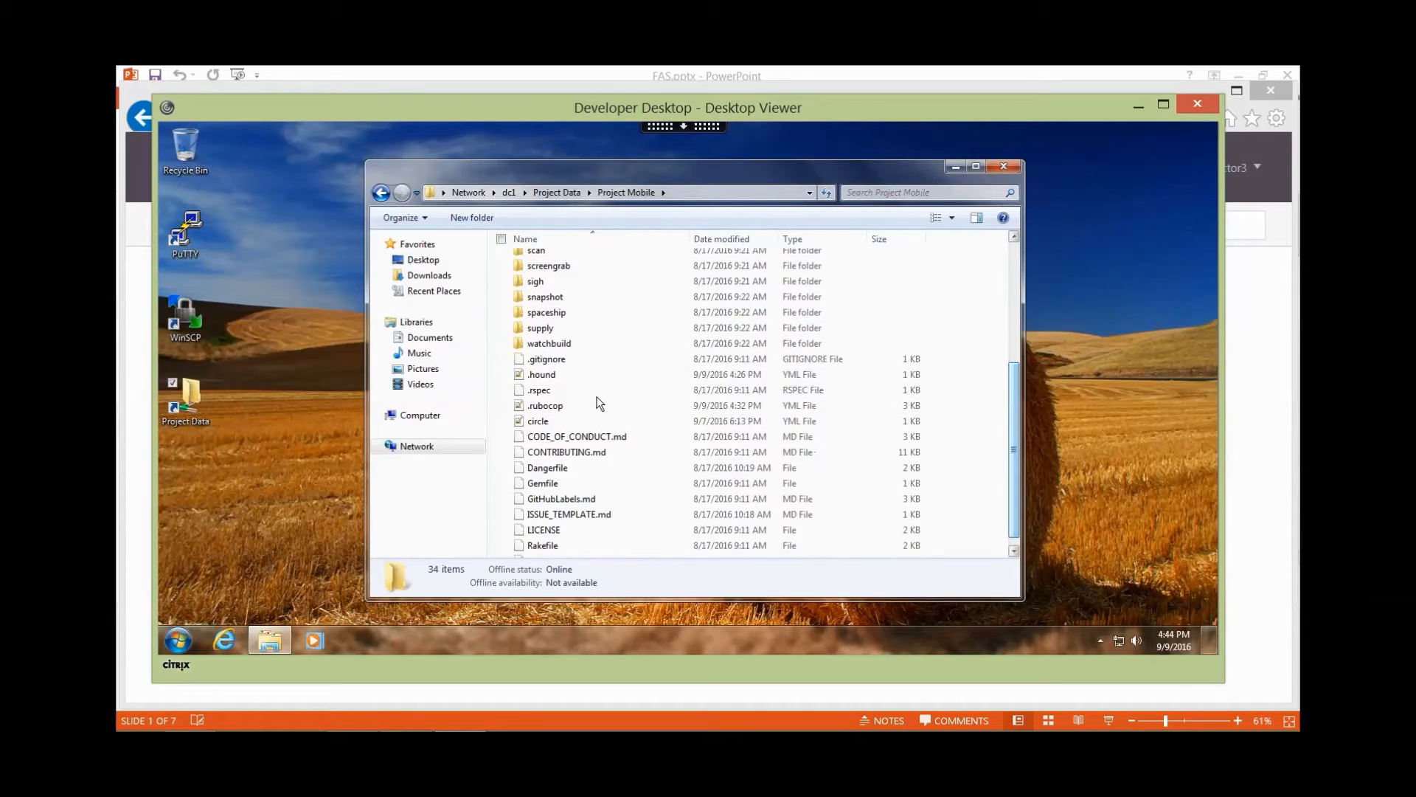
pyautogui.moveTo(546, 404)
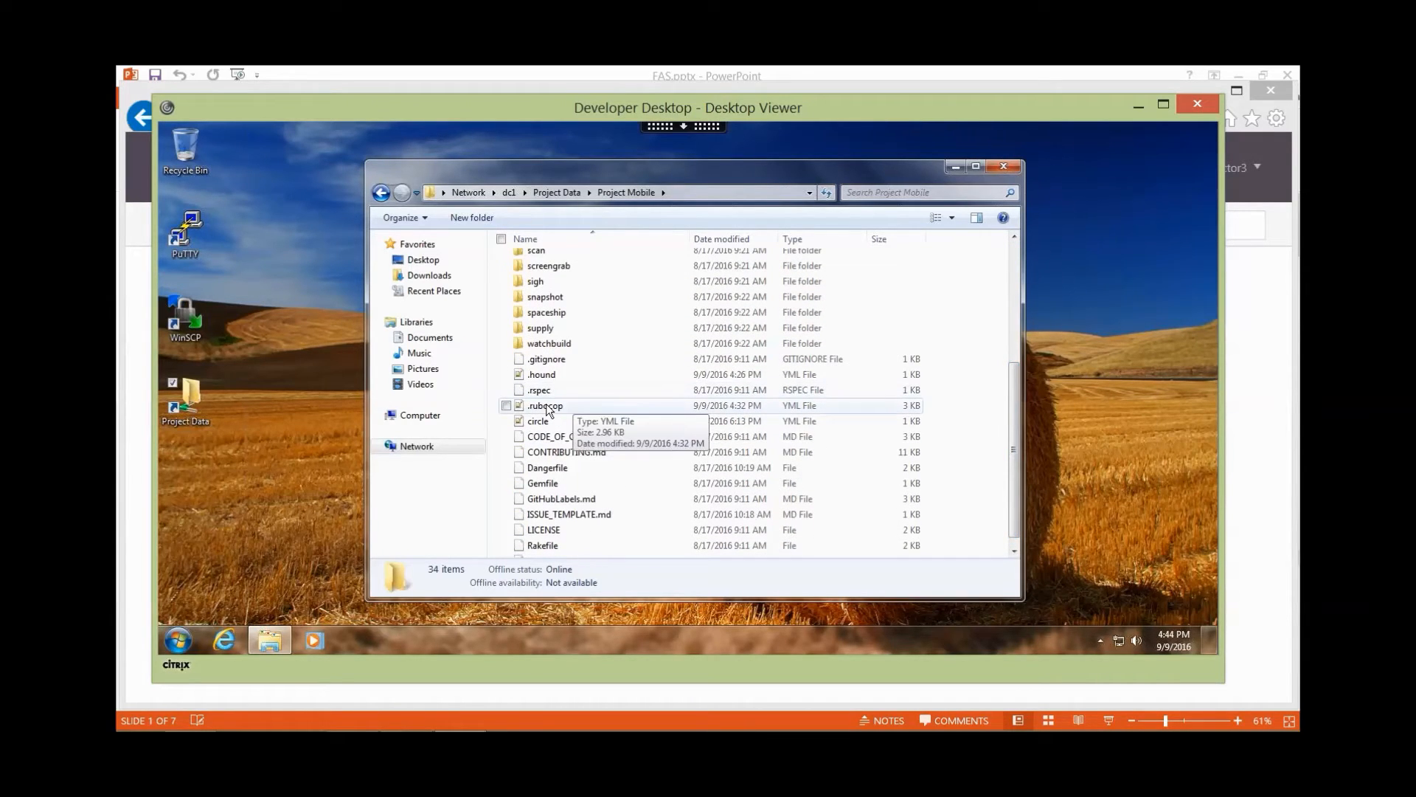
# Step: Open the .rubocop file from Project Mobile for editing in Notepad++
pyautogui.click(545, 404)
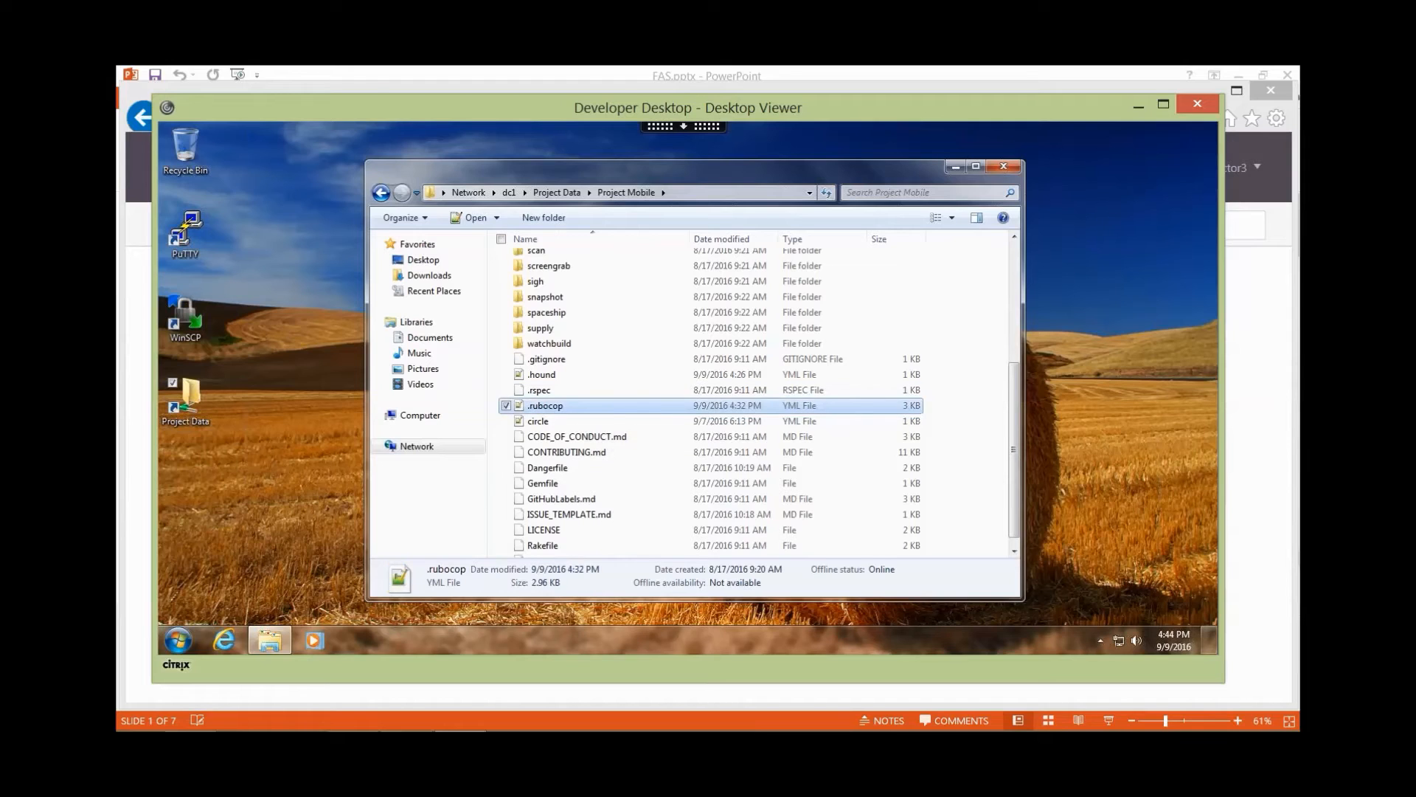
pyautogui.doubleClick(544, 404)
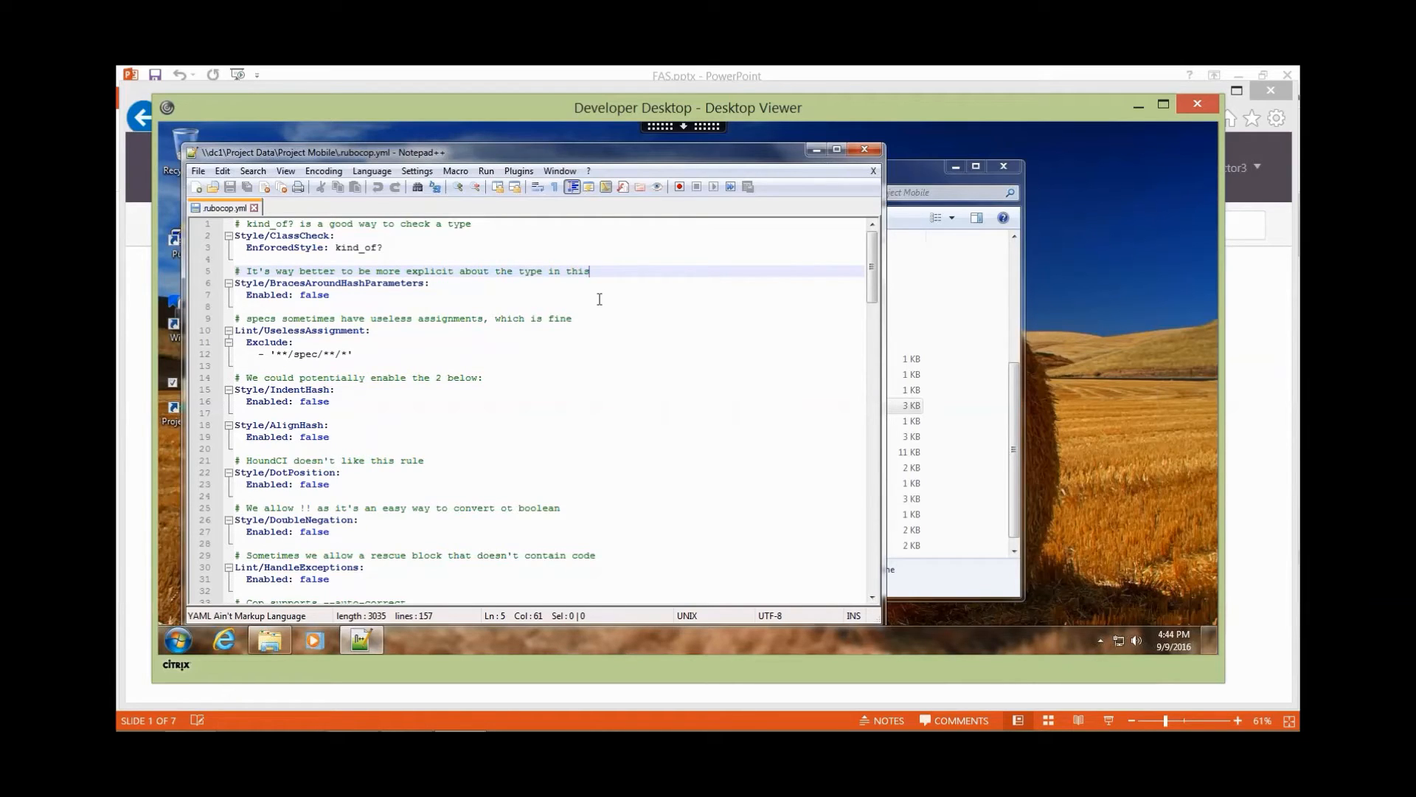
# Step: Shorten the line 5 comment of rubocop.yml to end at "about the", then save and close it
pyautogui.press('Backspace')
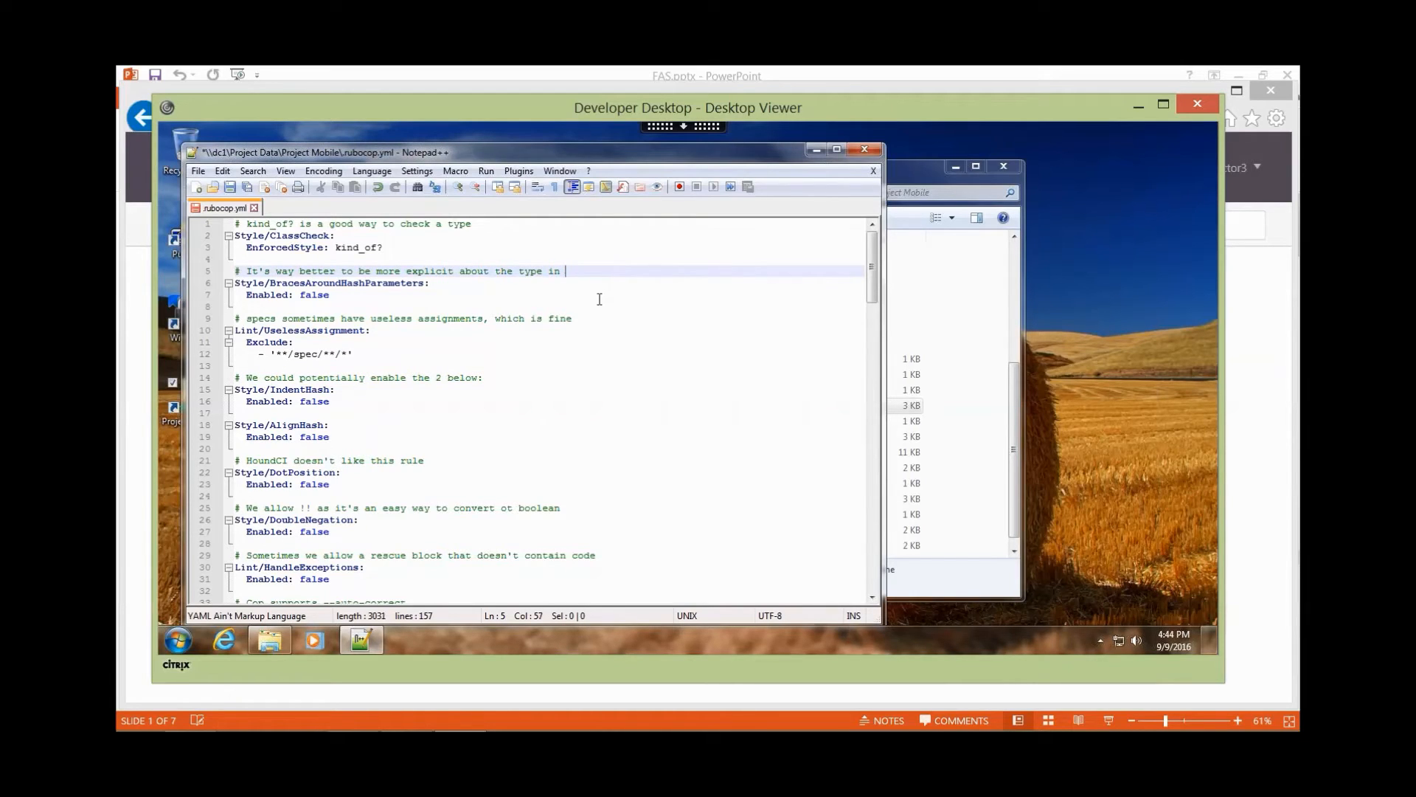
pyautogui.press('BackSpace')
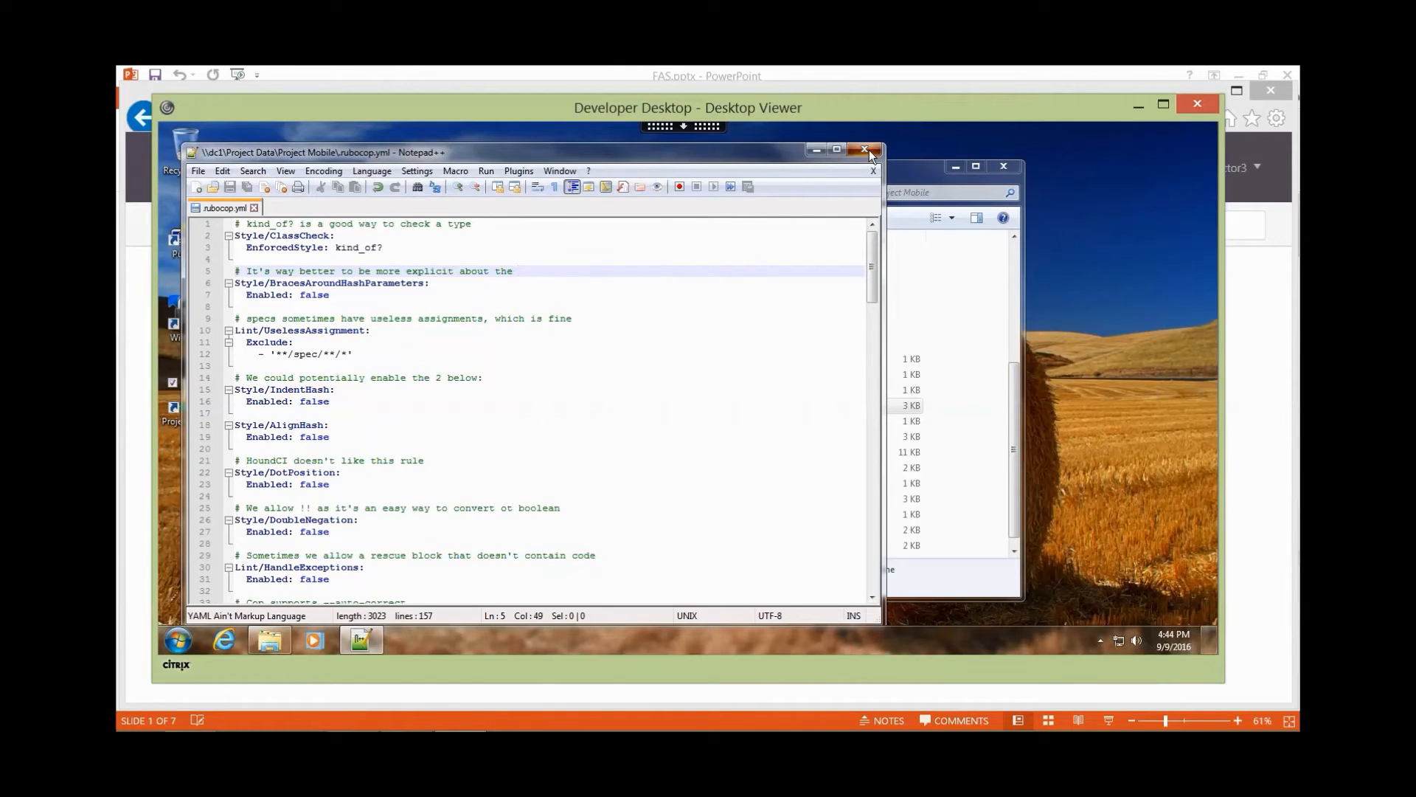
pyautogui.click(863, 149)
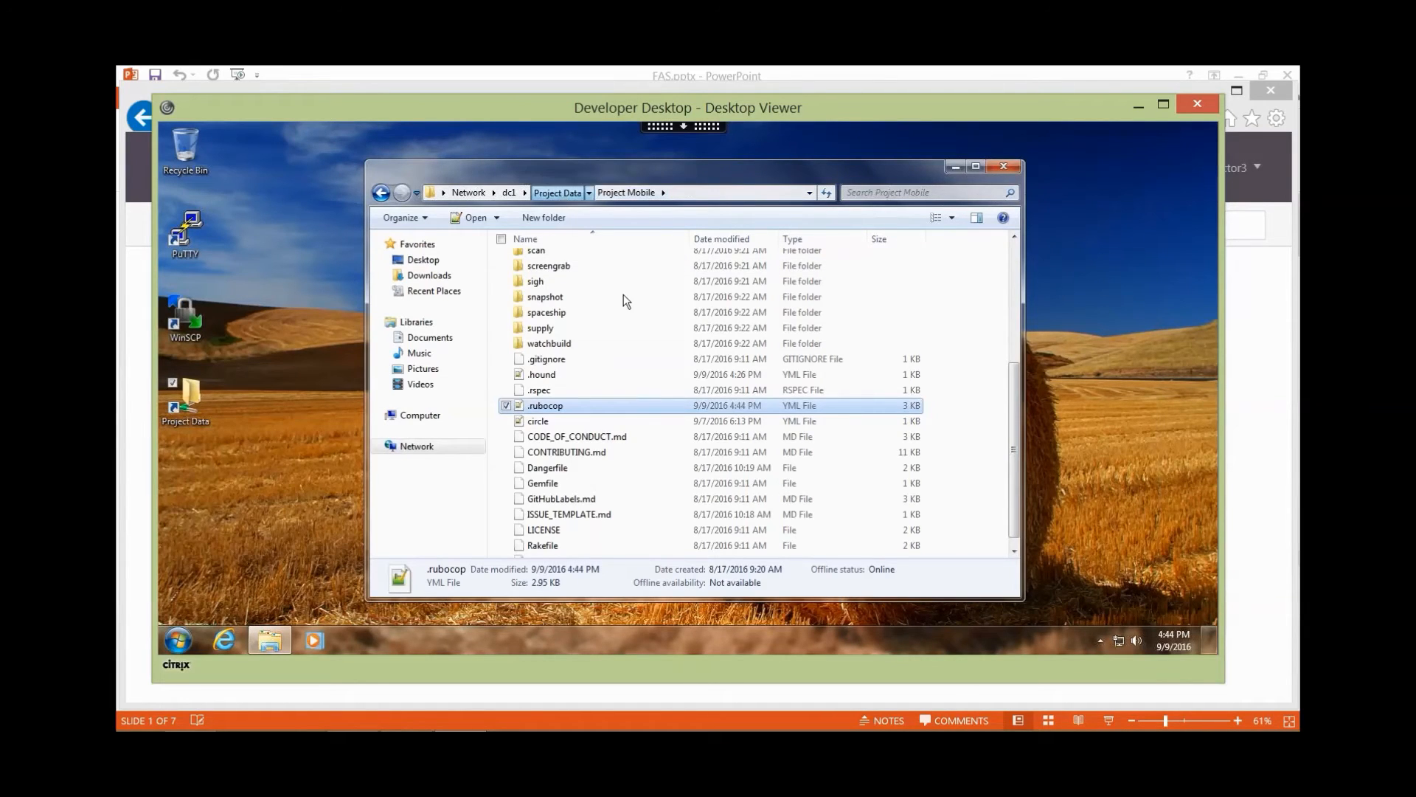
# Step: Go back to Project Data, enter the Project 1 folder and select Data2
pyautogui.click(556, 192)
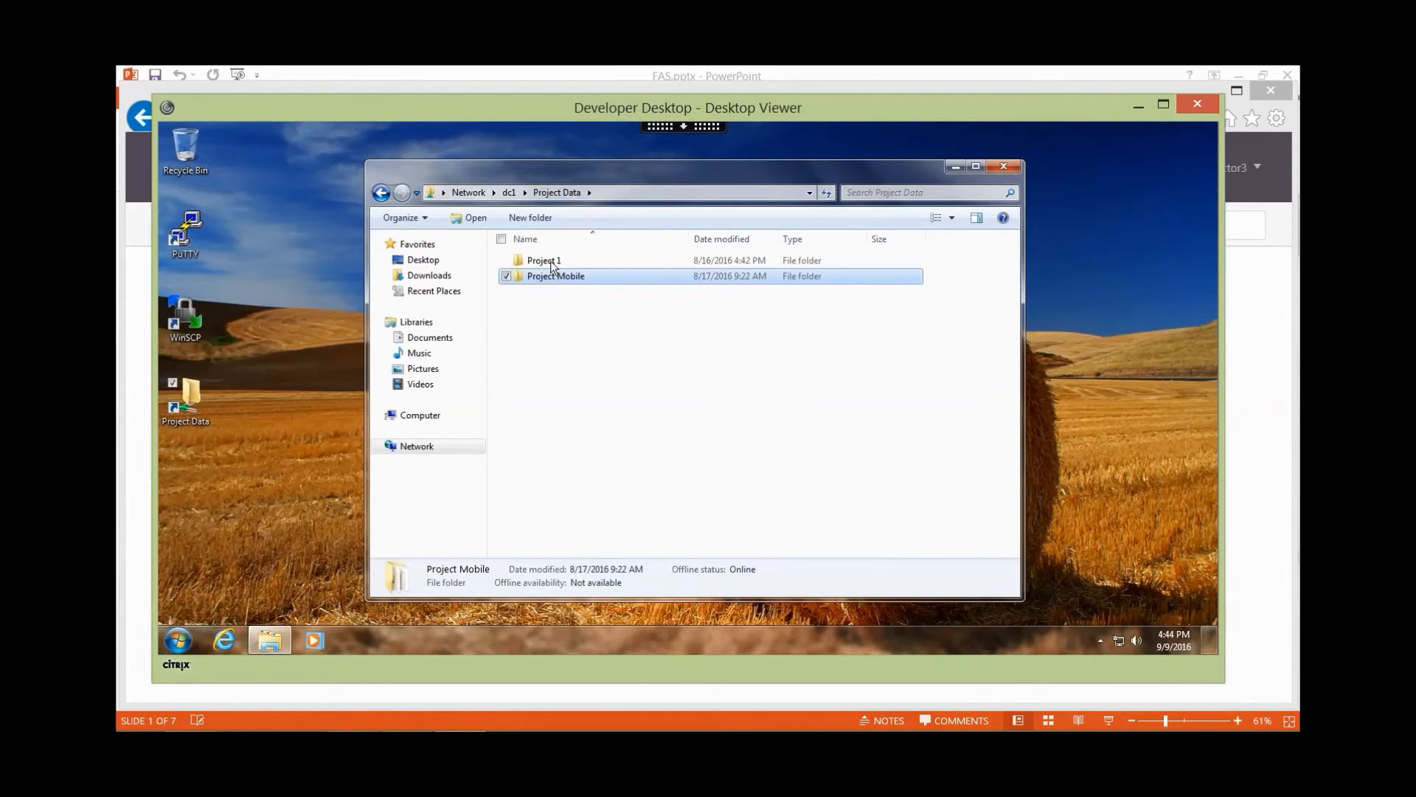
pyautogui.click(544, 260)
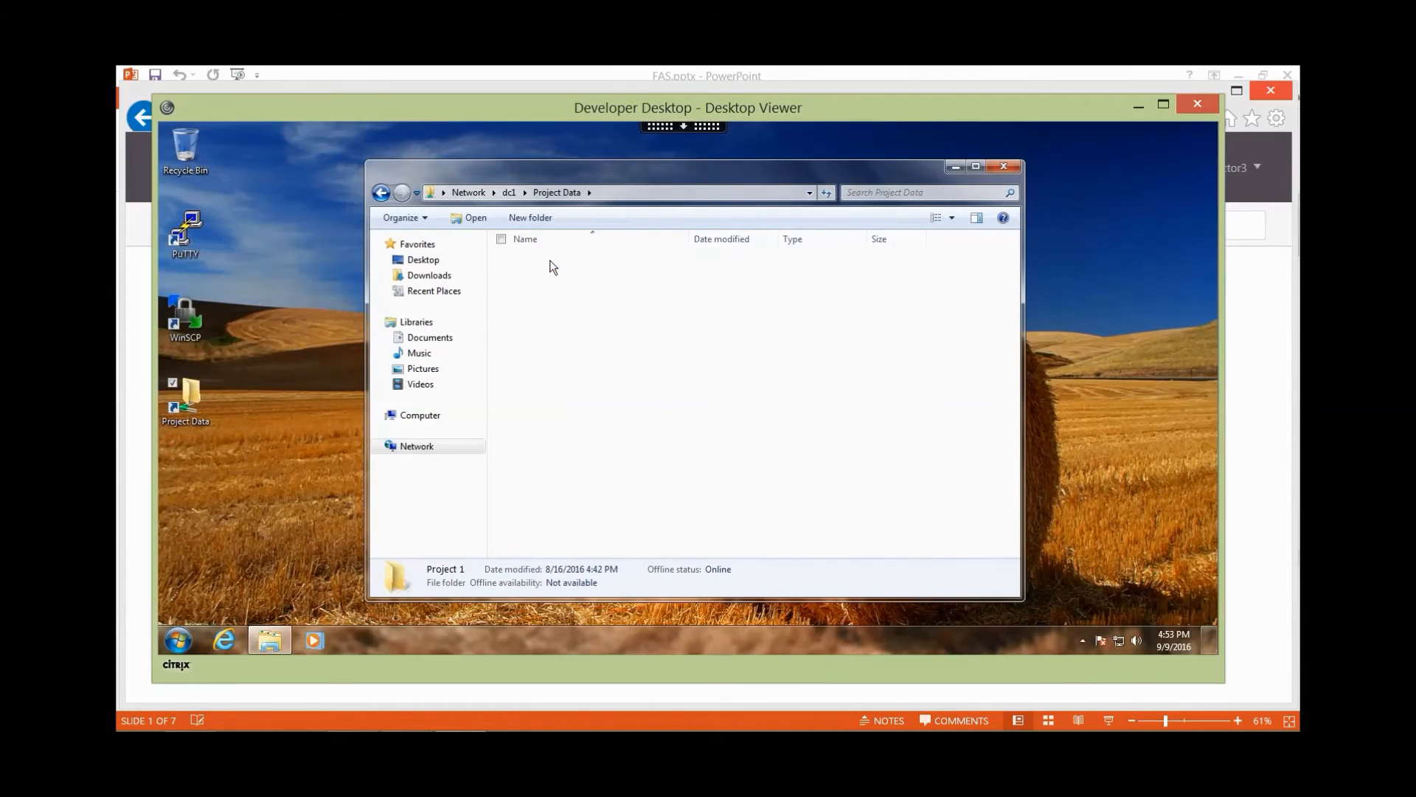
pyautogui.doubleClick(445, 576)
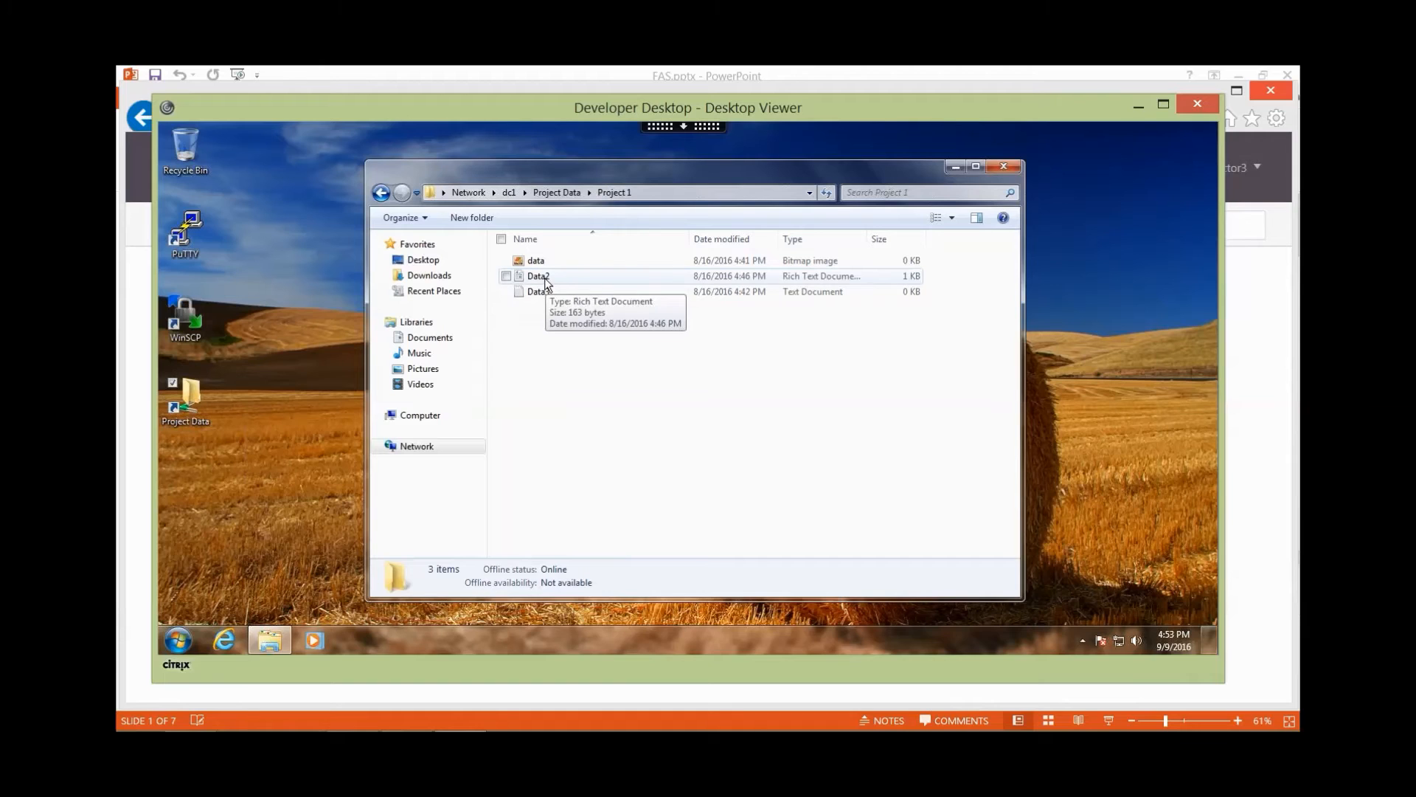
pyautogui.click(538, 276)
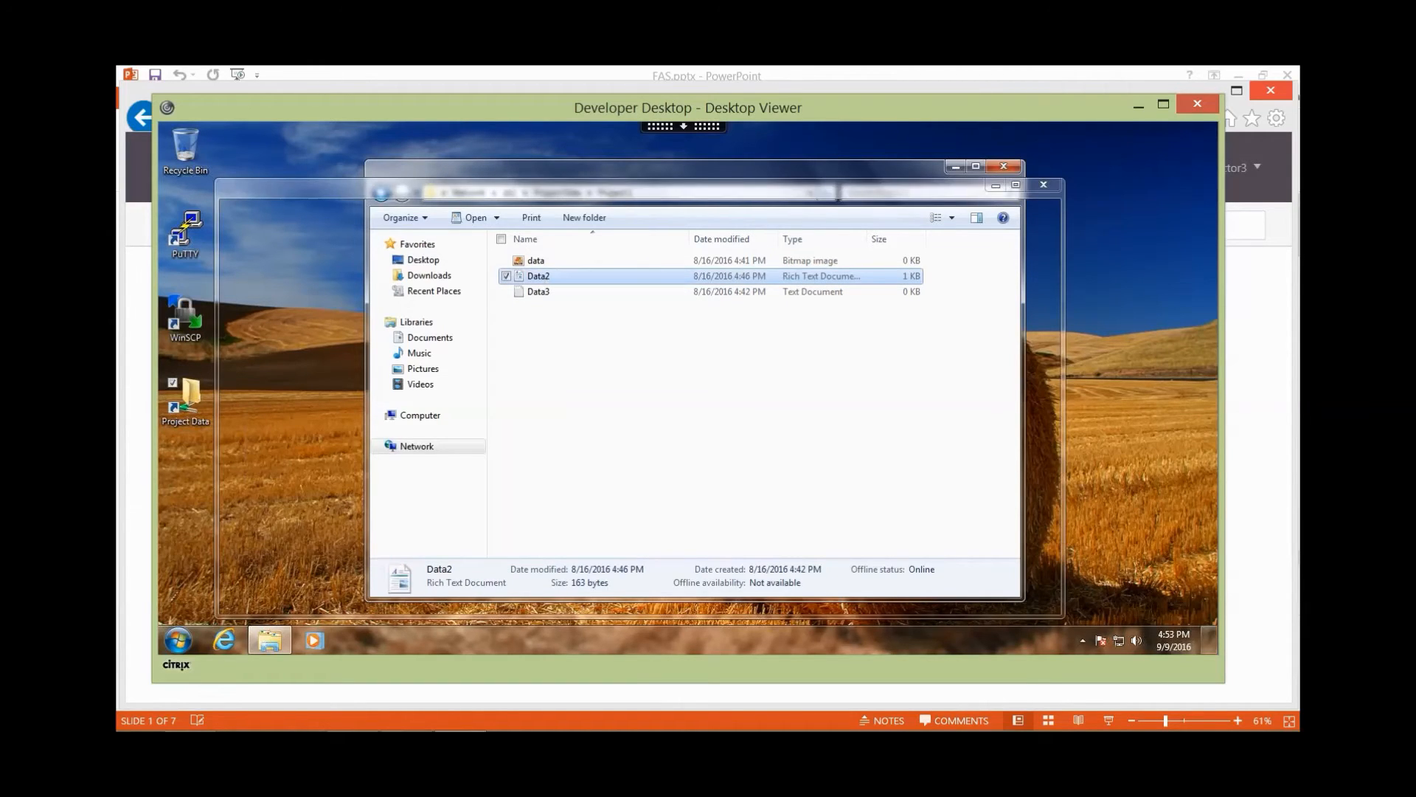
# Step: Add the line "def" to Data2 in WordPad; the save is denied access
pyautogui.doubleClick(539, 275)
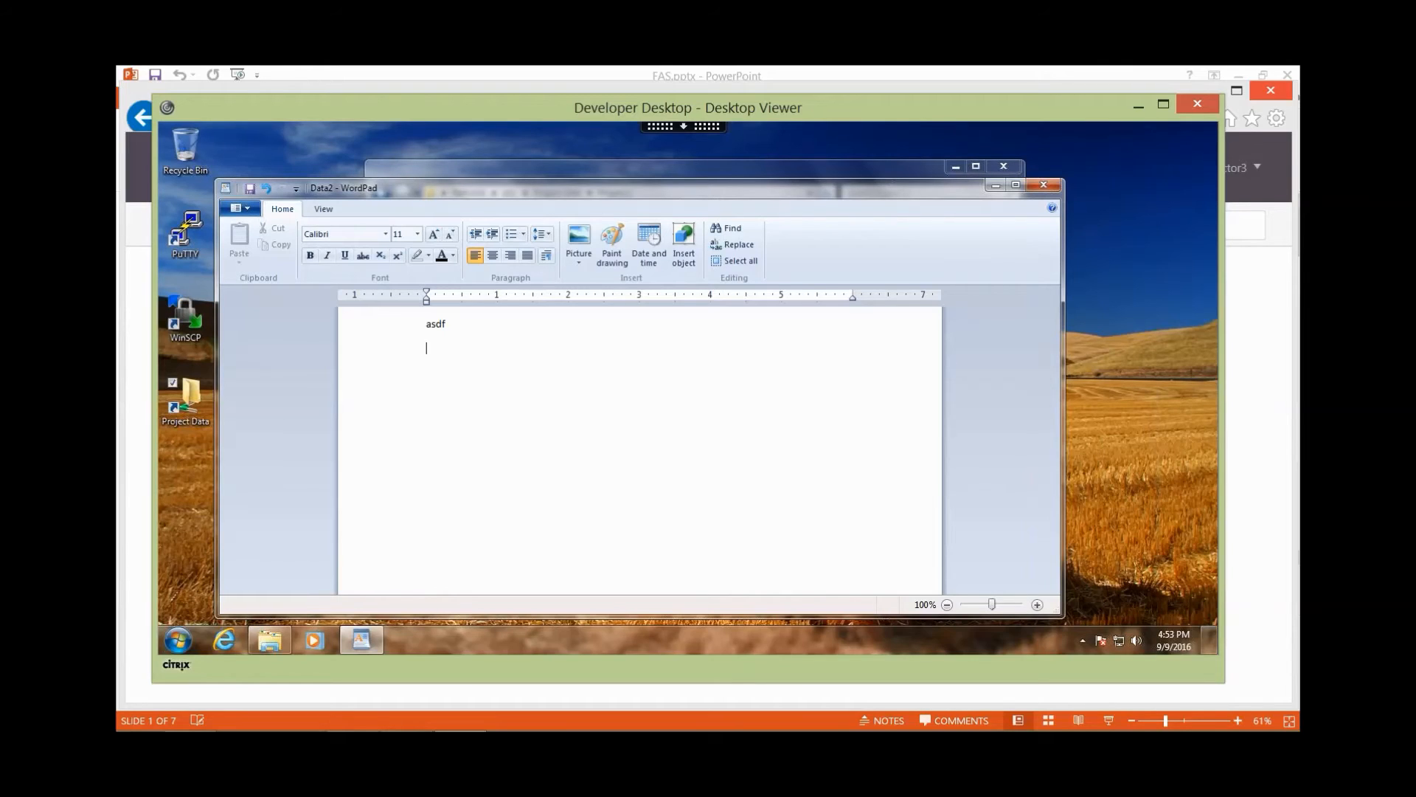
pyautogui.write('def')
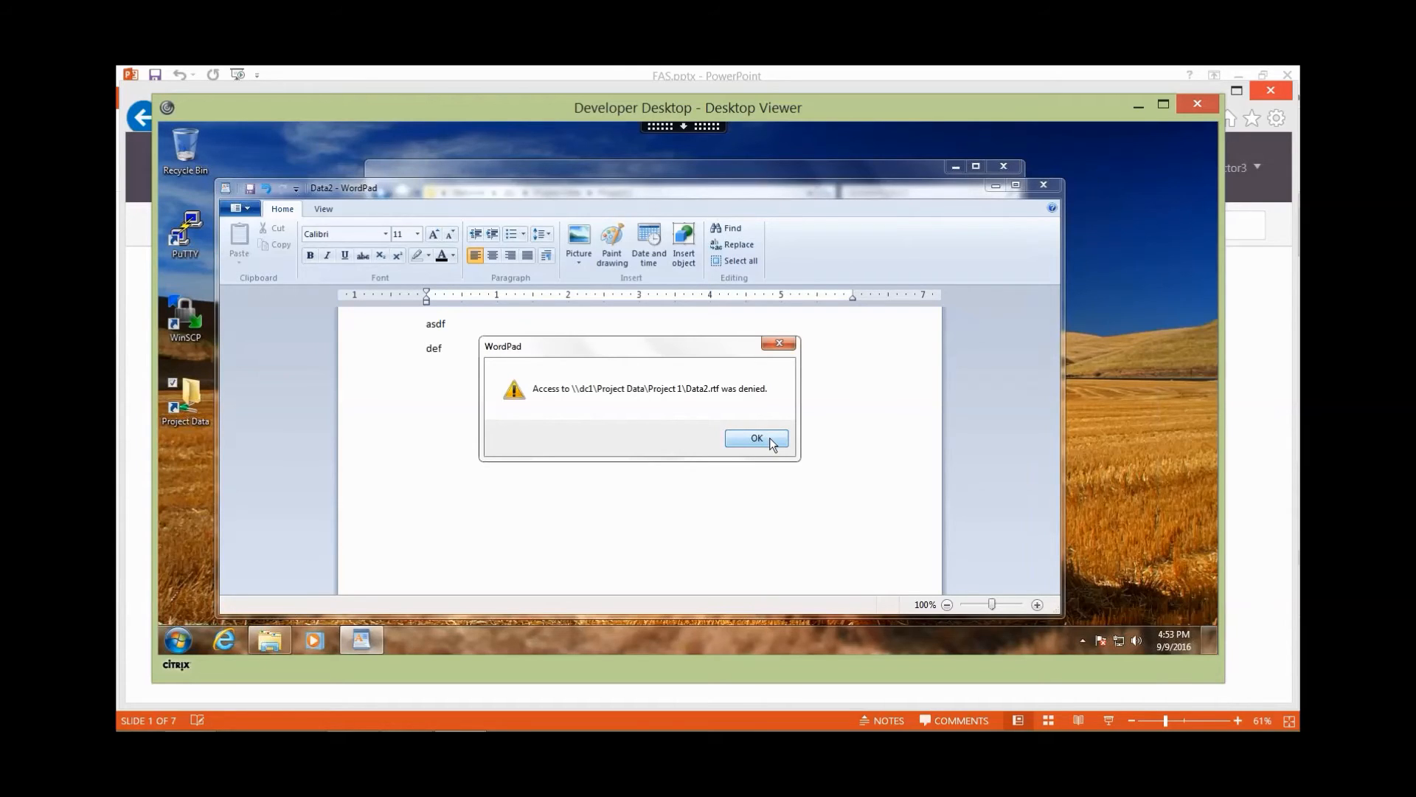
pyautogui.click(757, 439)
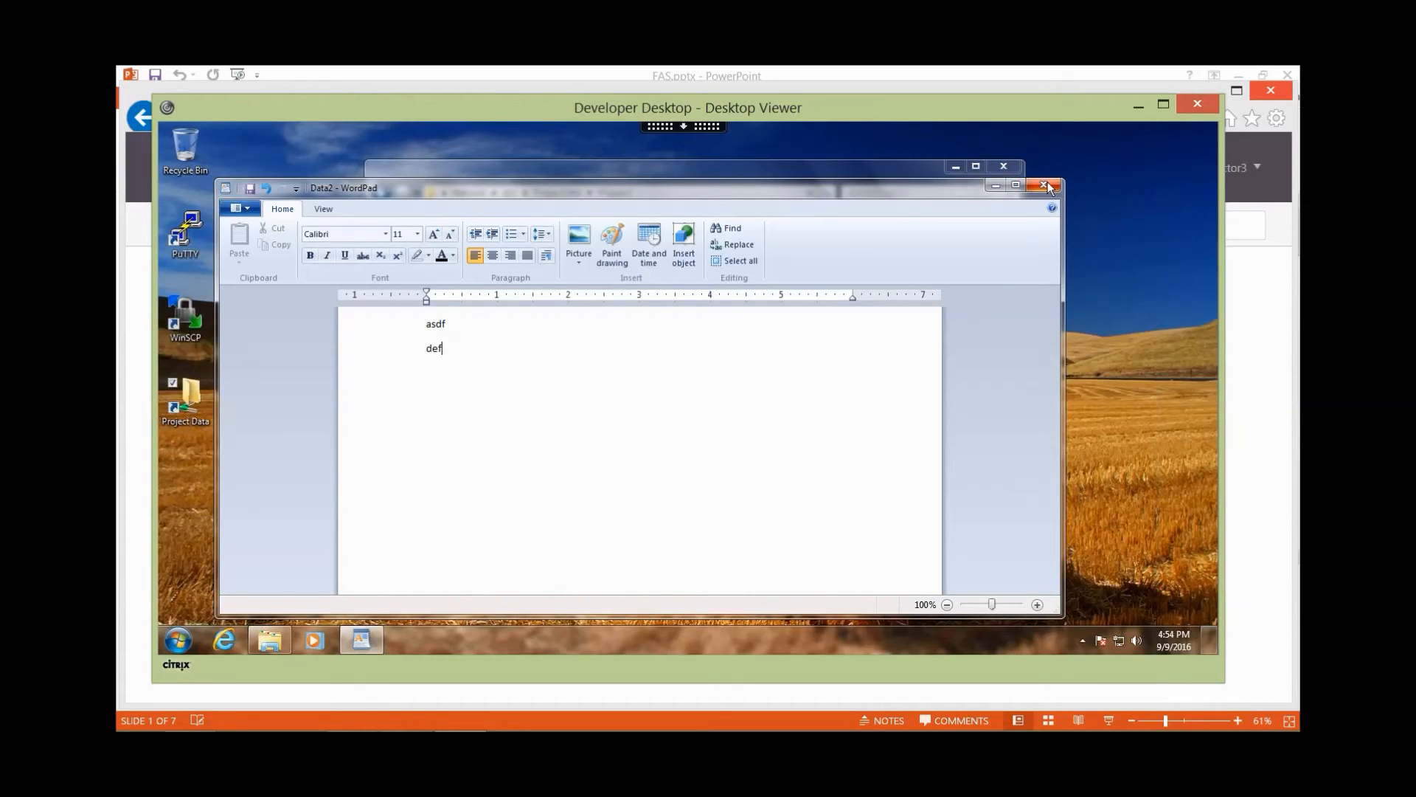
# Step: Close Data2 without saving the rejected change
pyautogui.click(1045, 186)
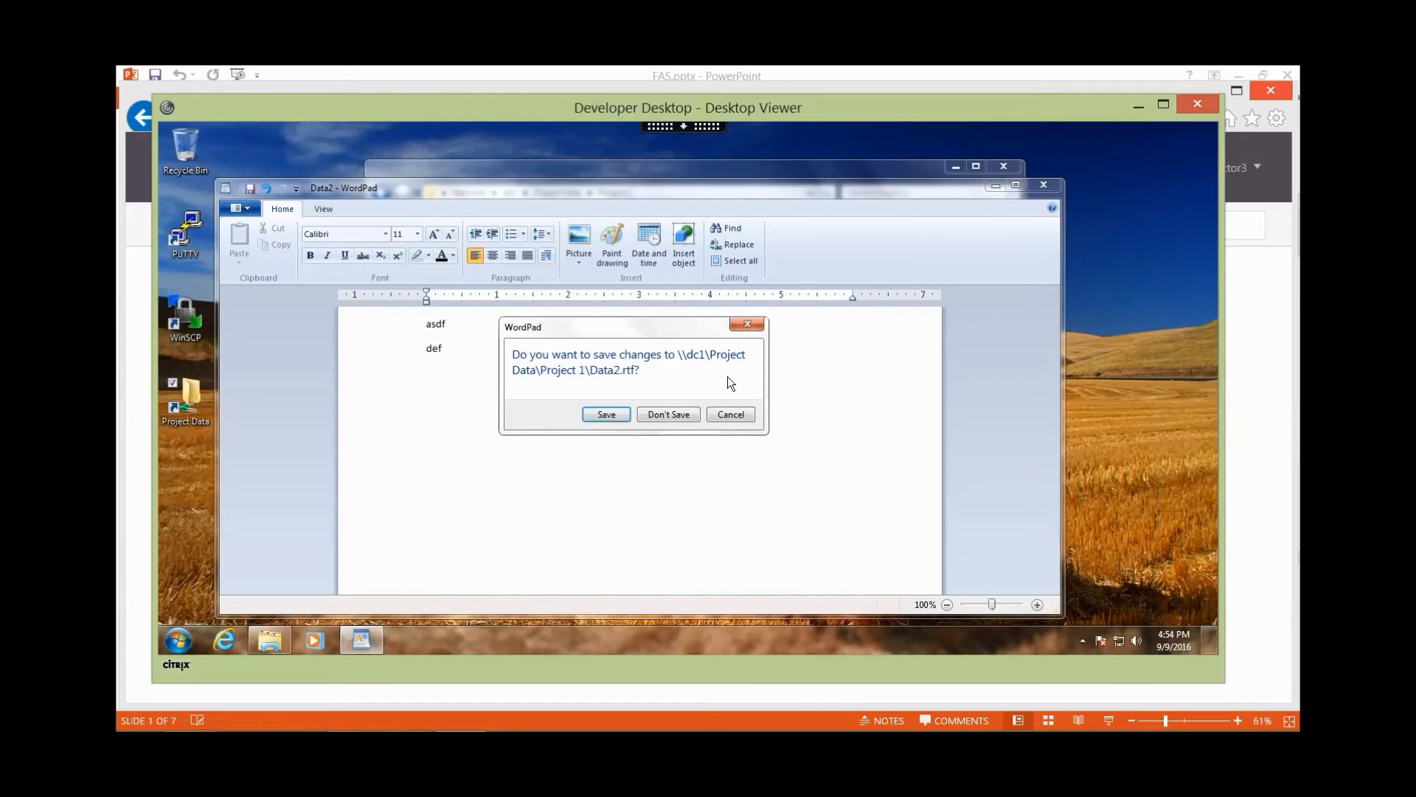
pyautogui.click(668, 413)
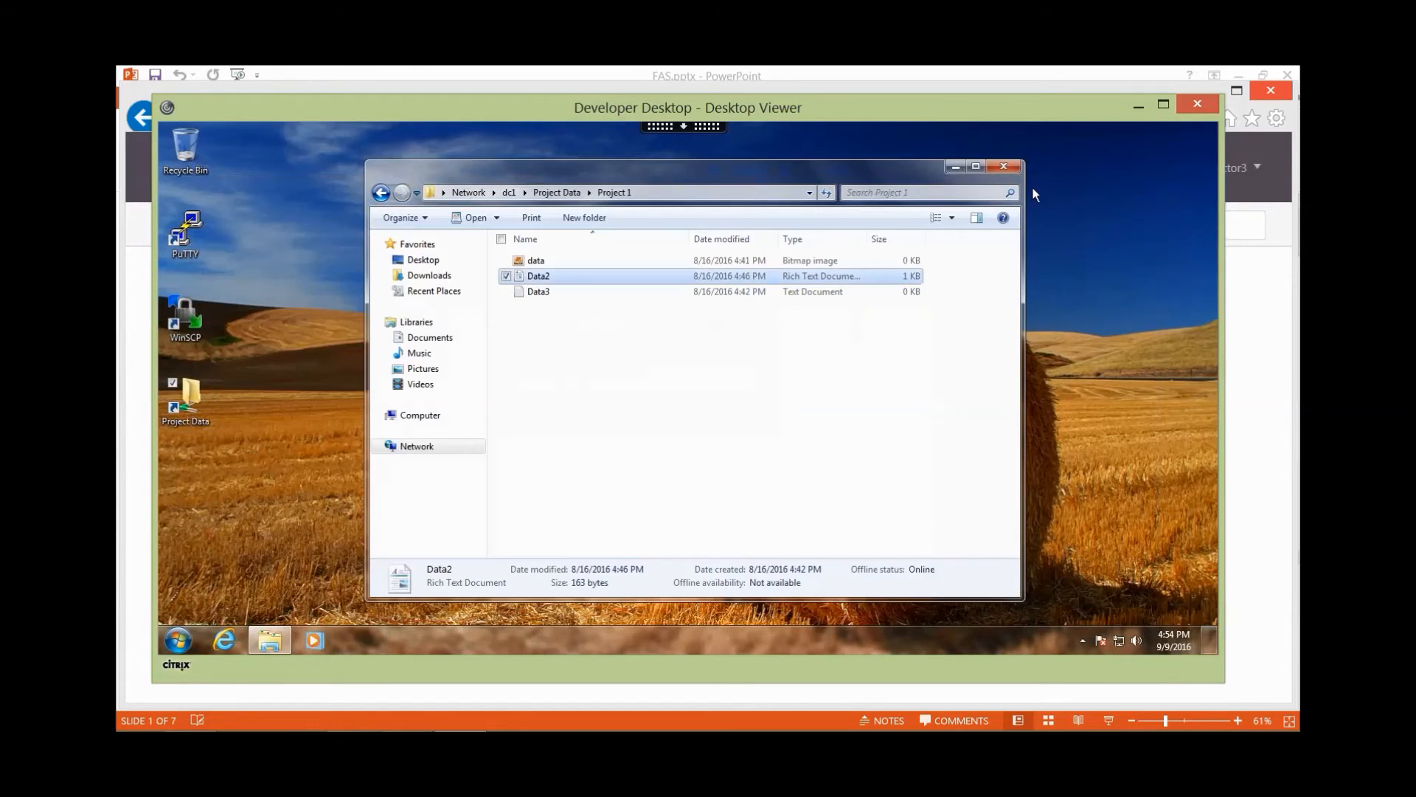
# Step: Close Explorer and start Remote Desktop Connection targeting dc1
pyautogui.click(1003, 166)
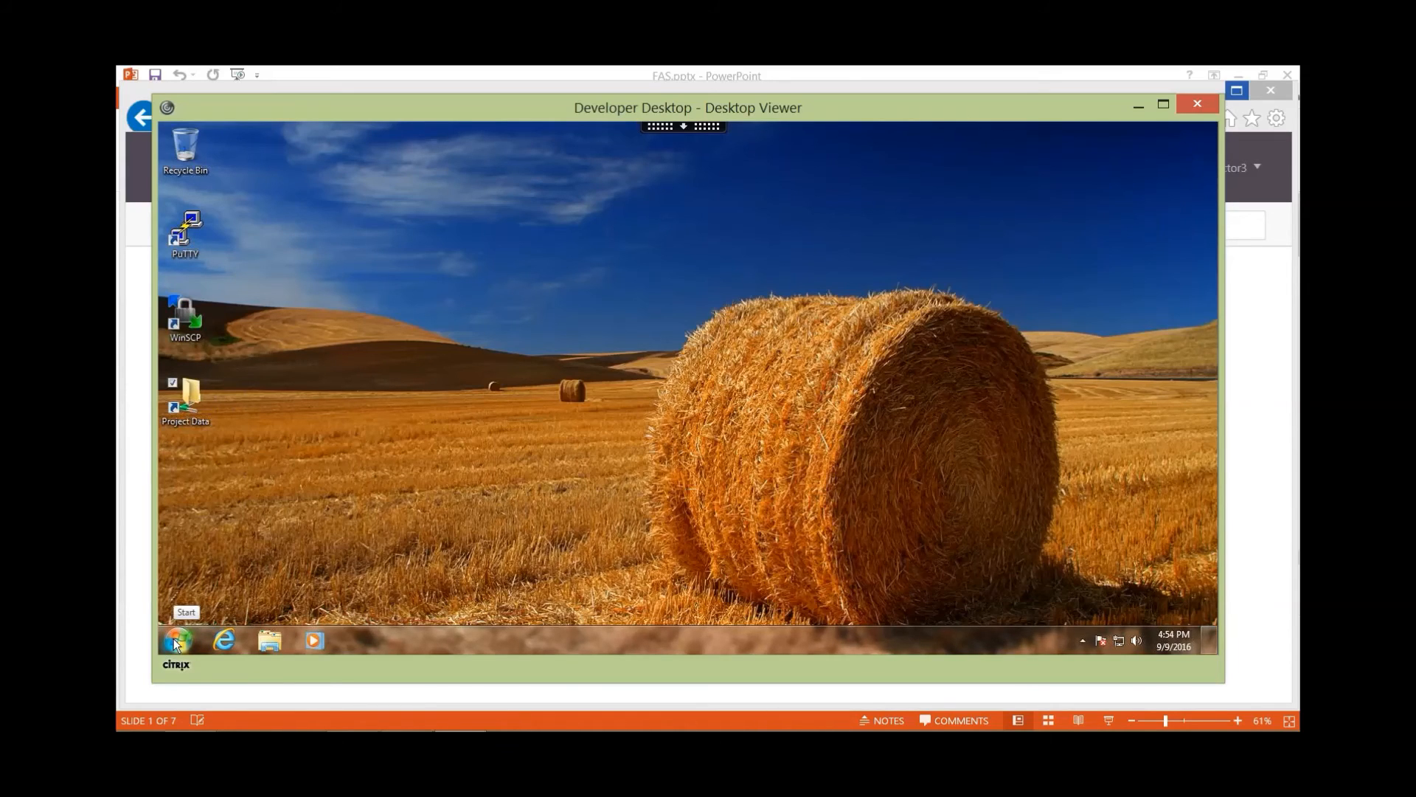
pyautogui.click(179, 639)
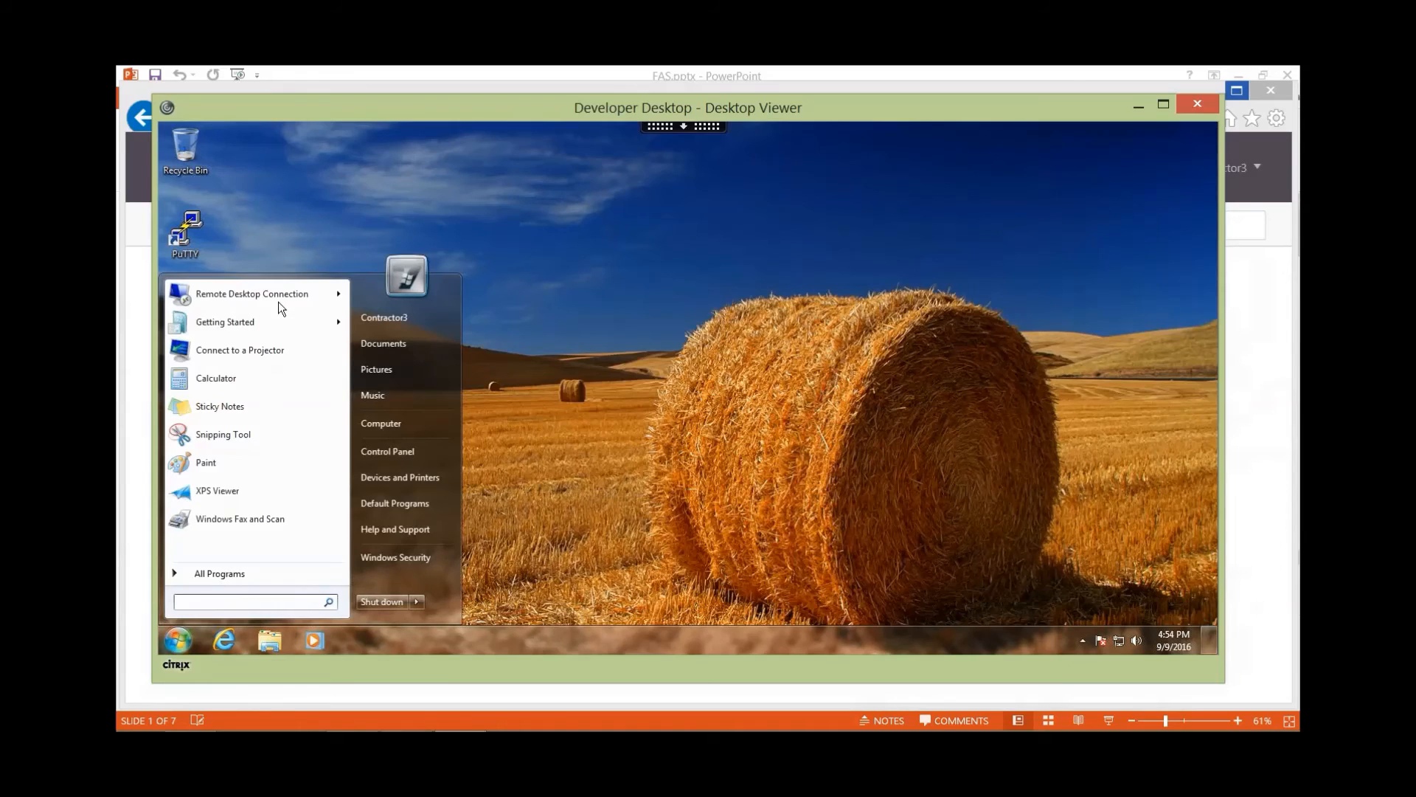
pyautogui.moveTo(252, 294)
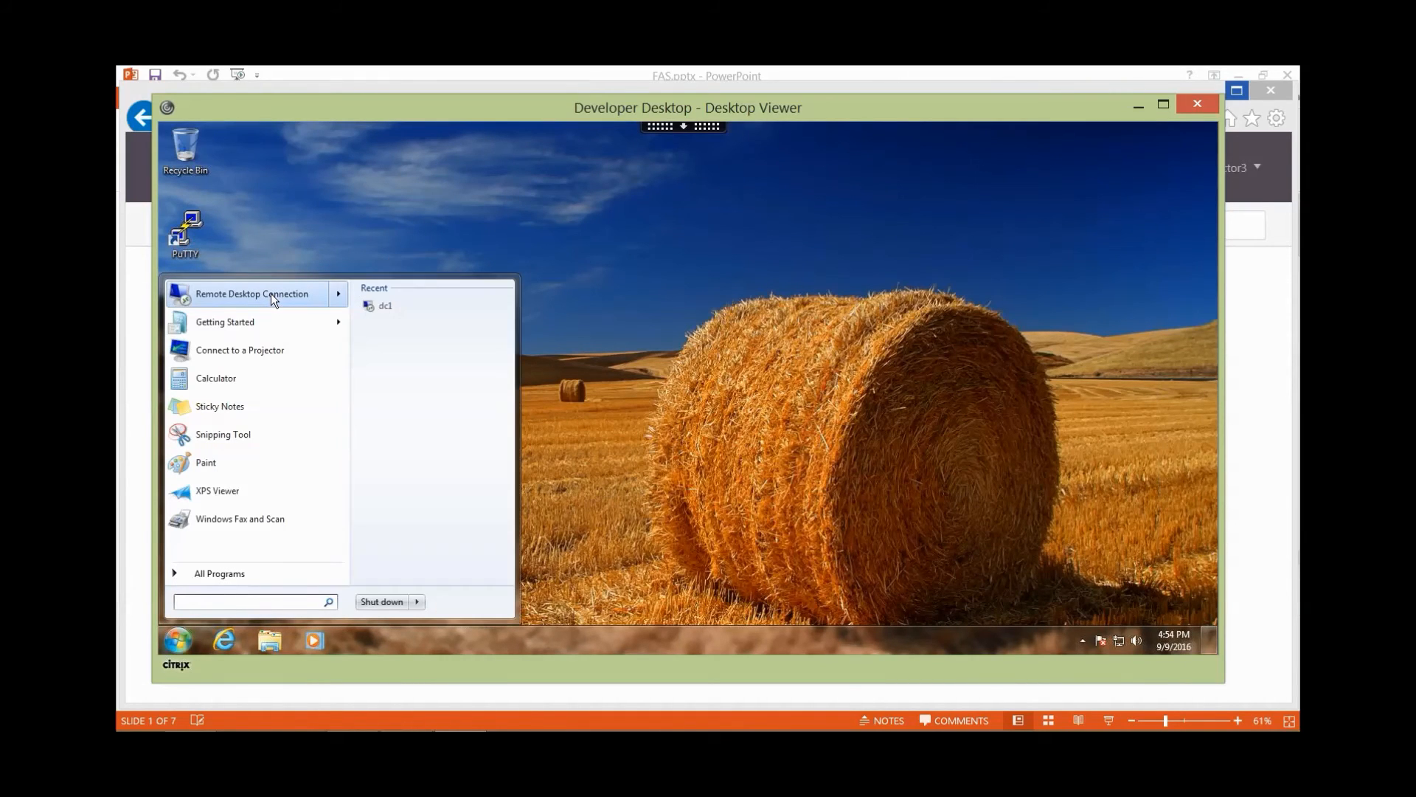
pyautogui.click(252, 294)
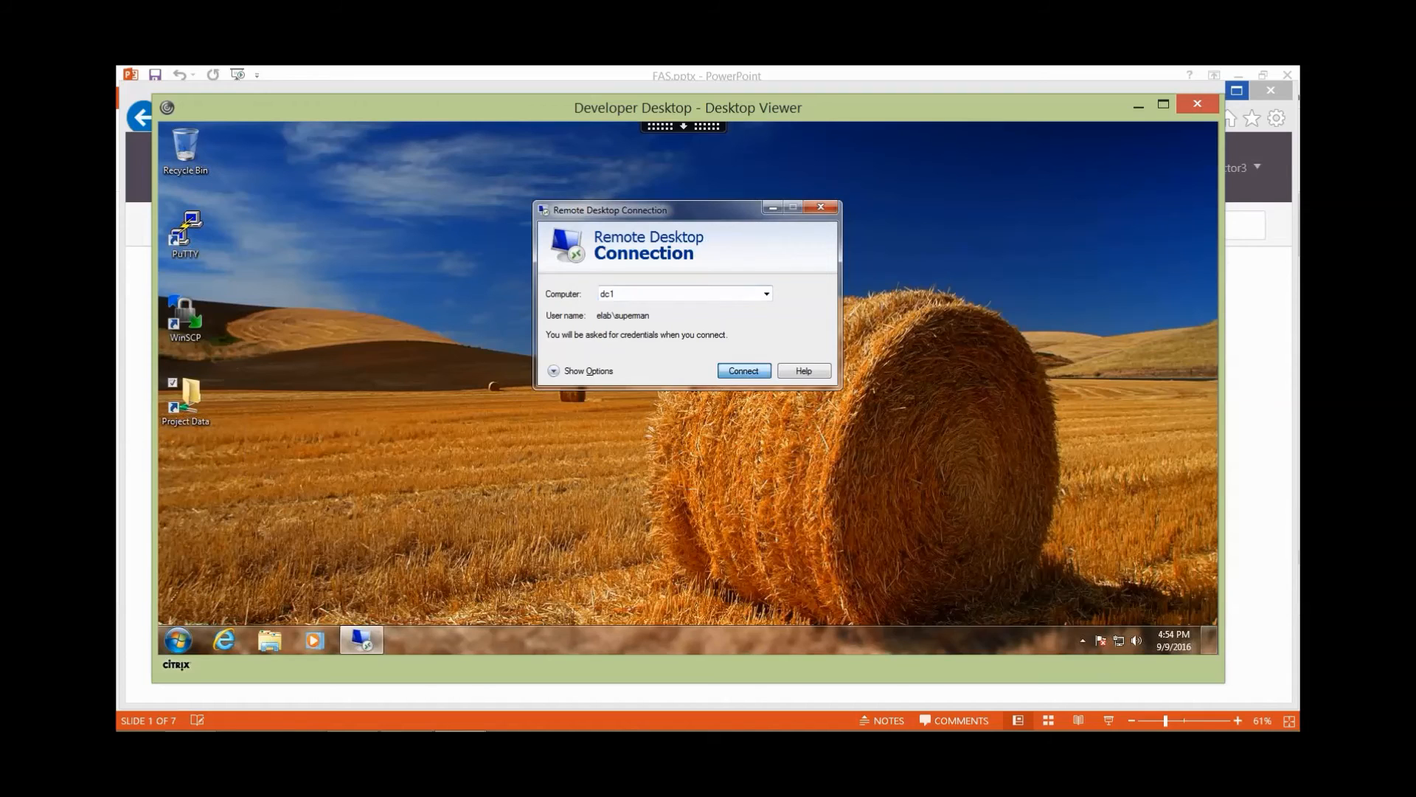
pyautogui.click(742, 370)
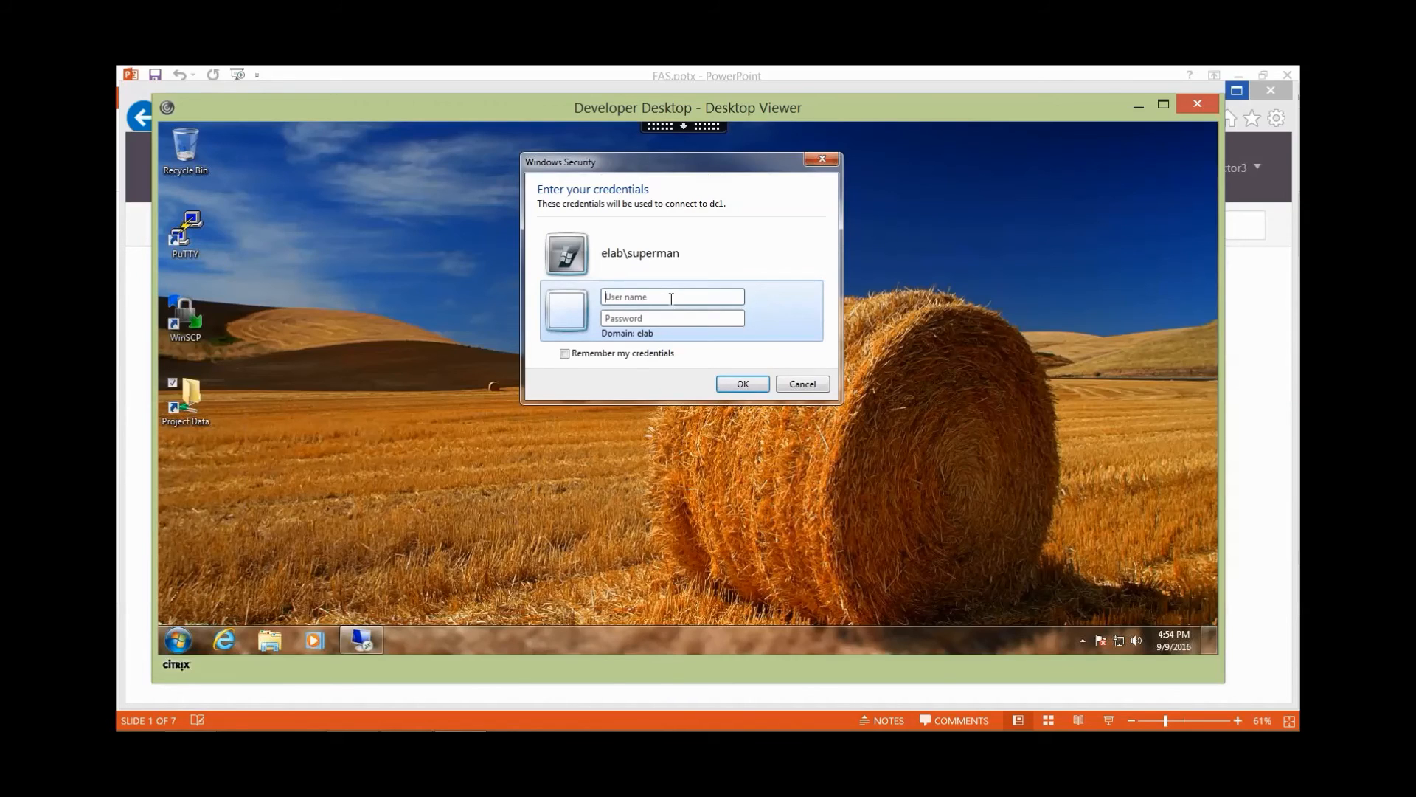
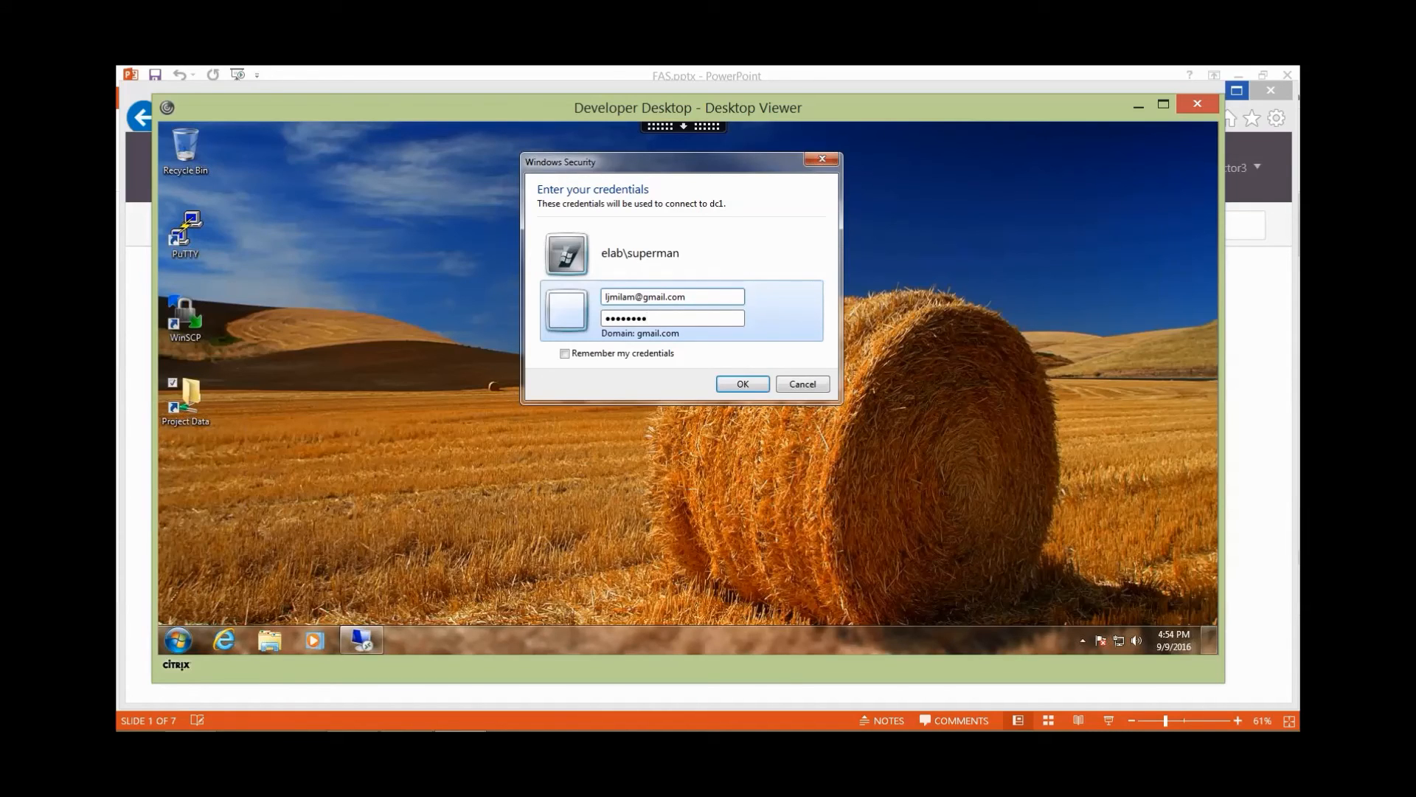
pyautogui.click(741, 384)
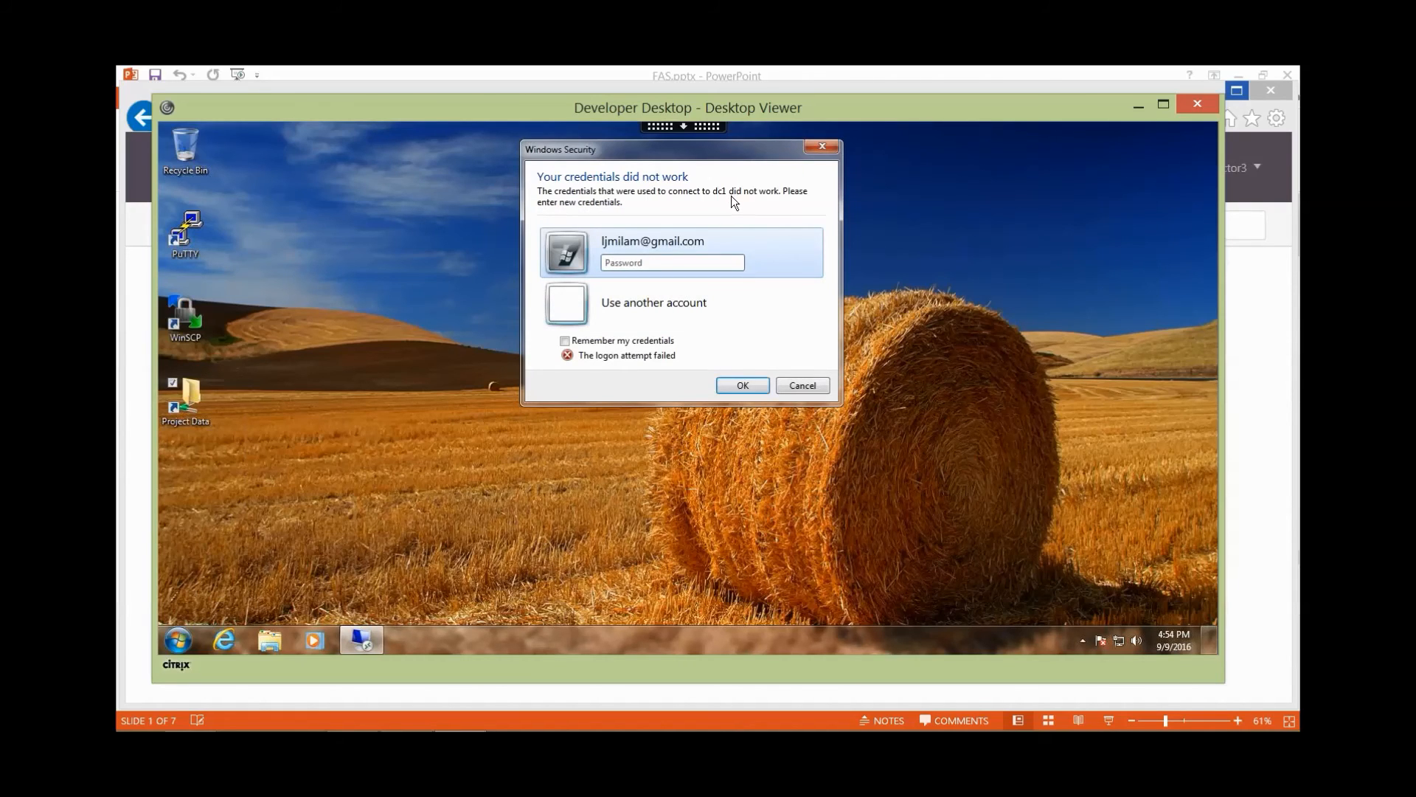
# Step: Cancel the failed logon and close Remote Desktop Connection
pyautogui.click(672, 263)
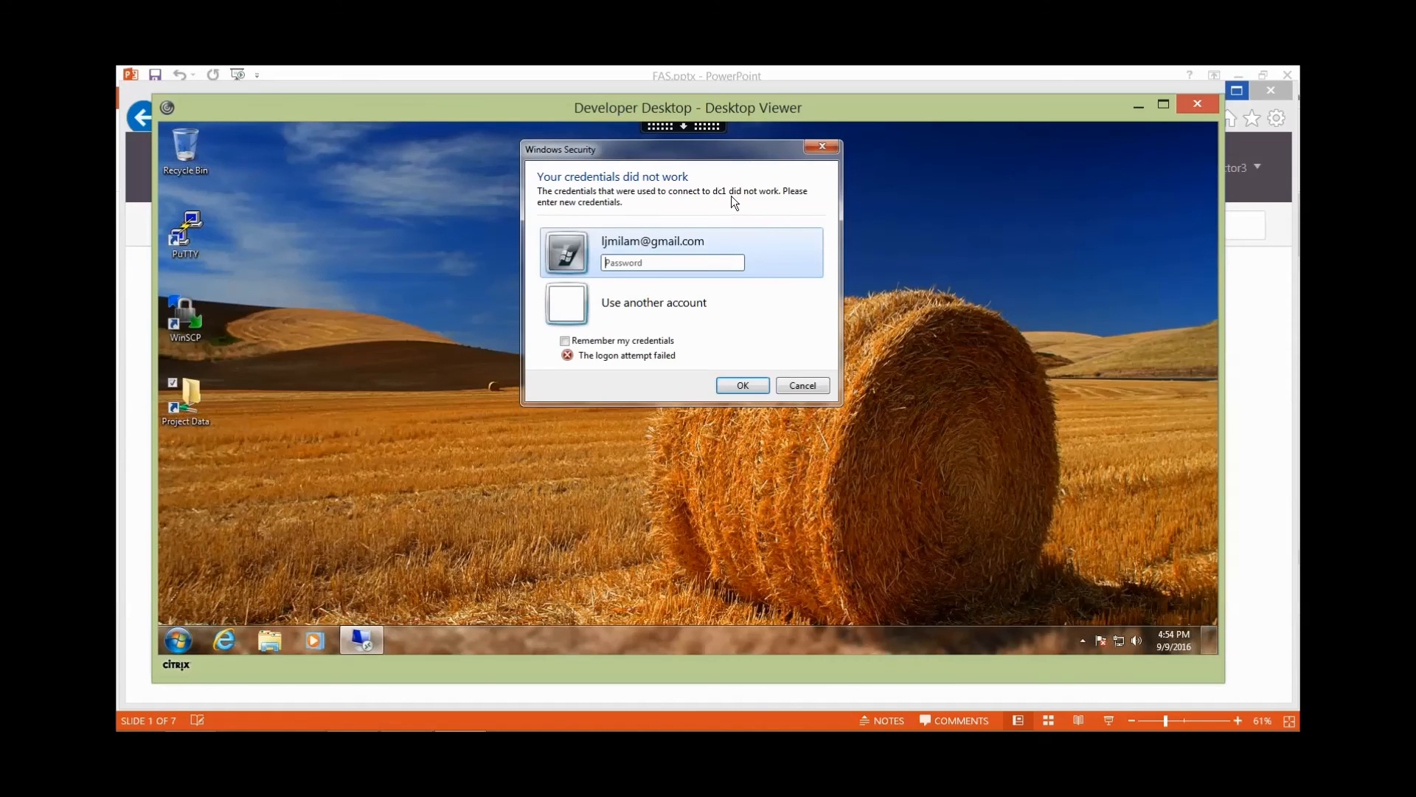
pyautogui.click(673, 262)
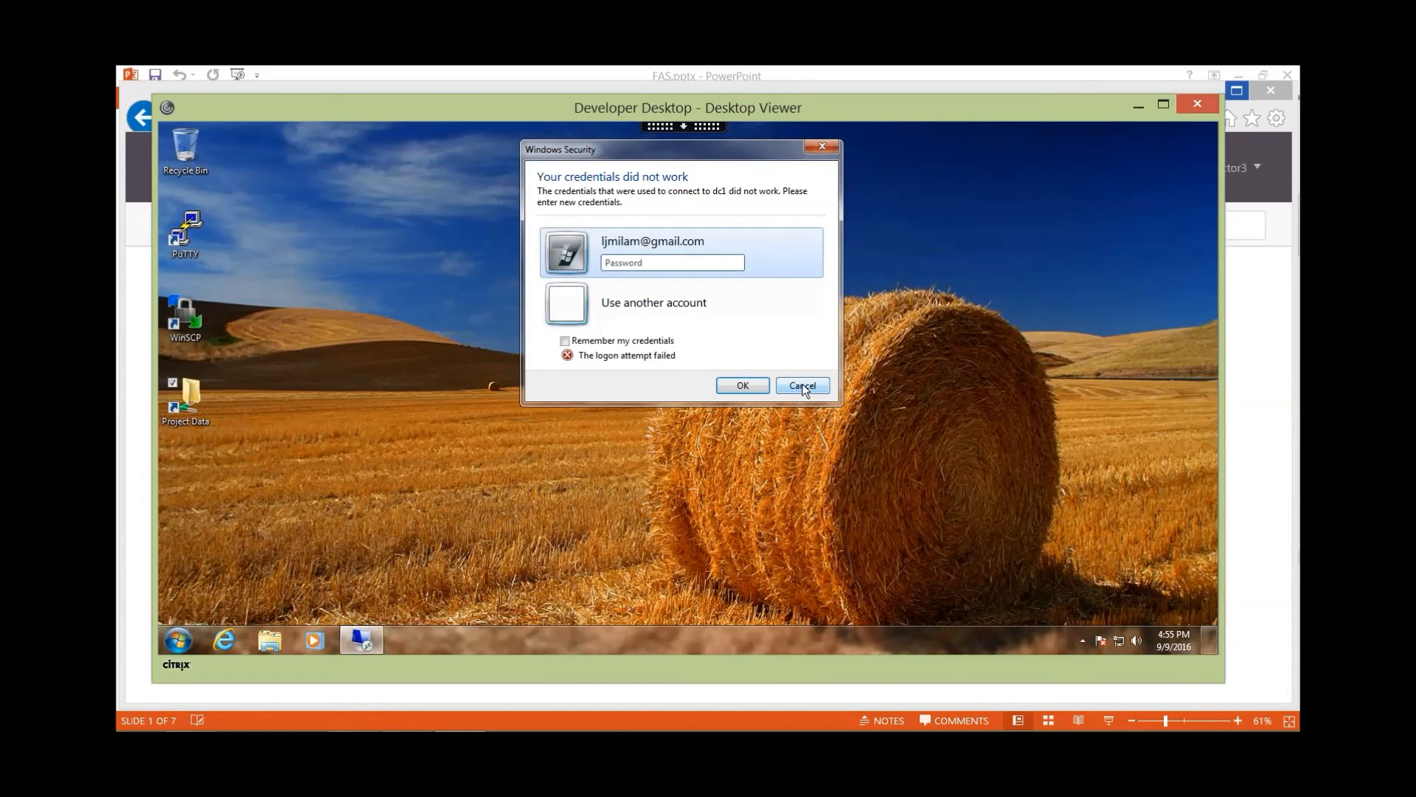
pyautogui.click(800, 385)
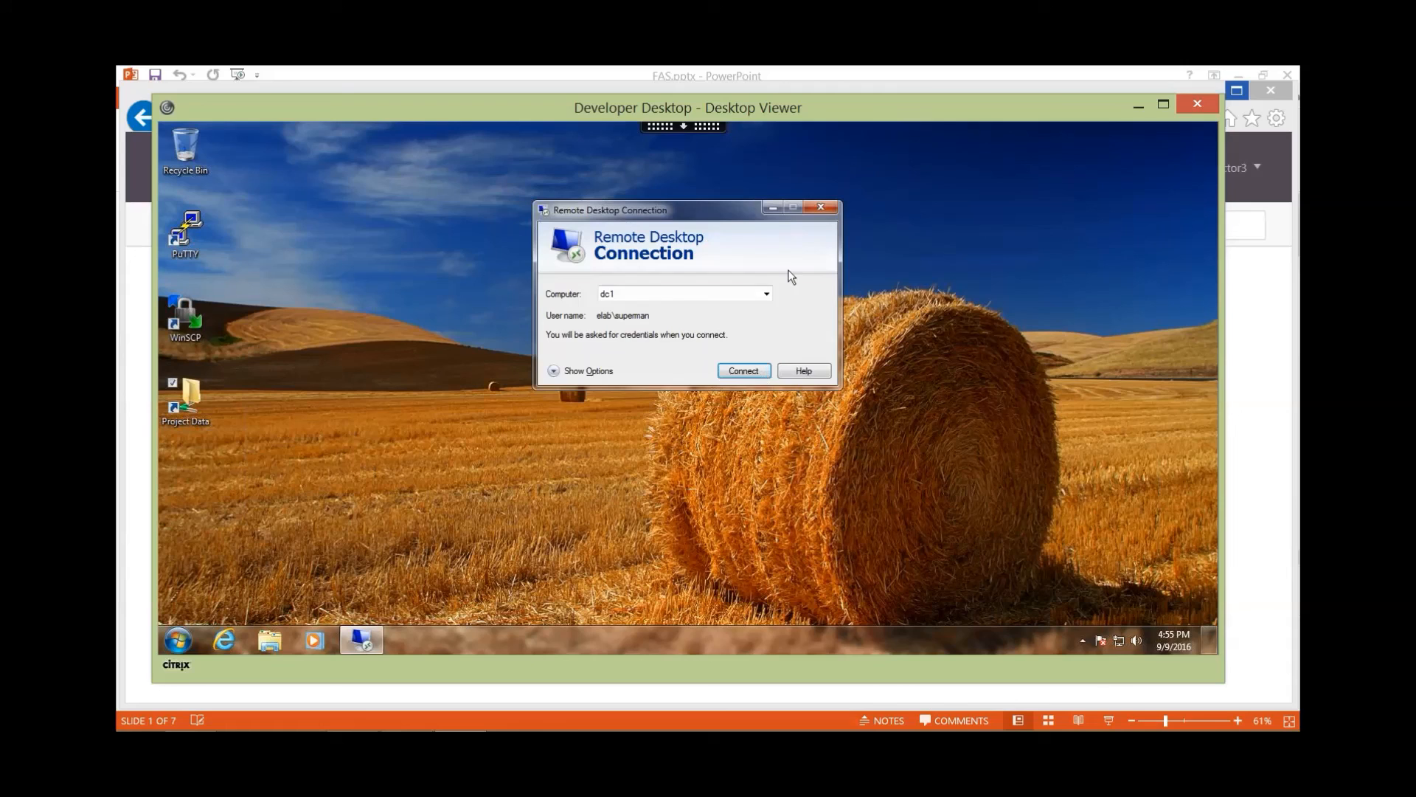
pyautogui.click(742, 370)
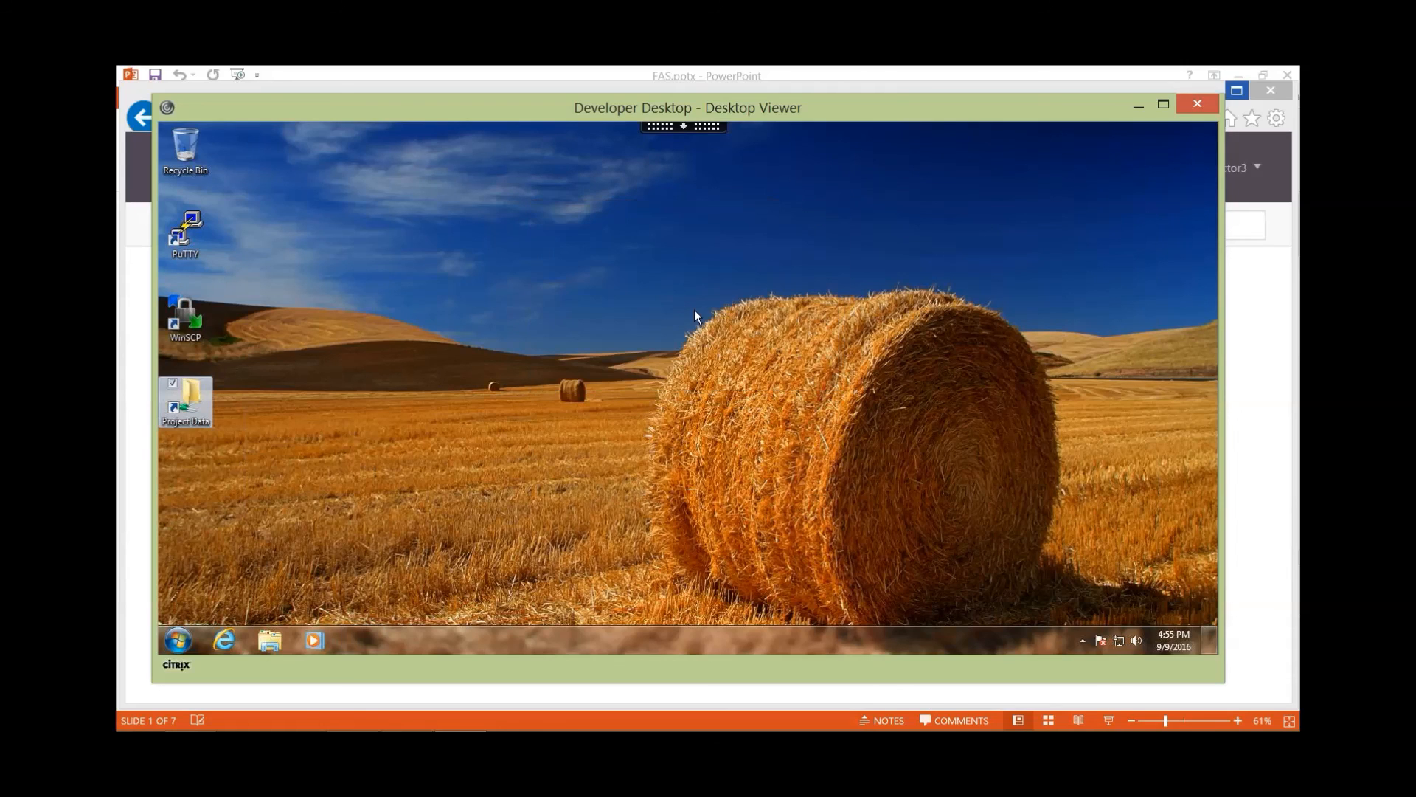
pyautogui.moveTo(775, 319)
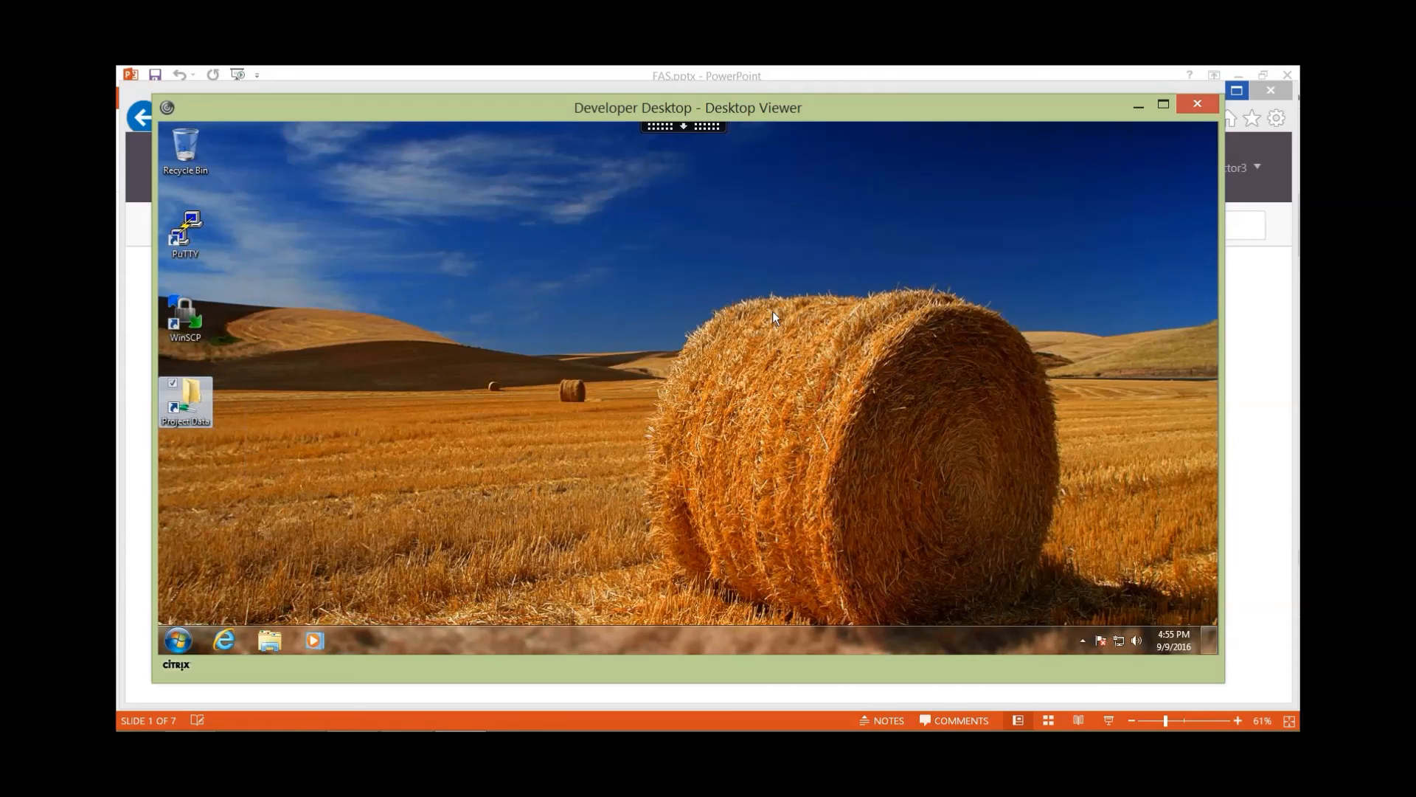